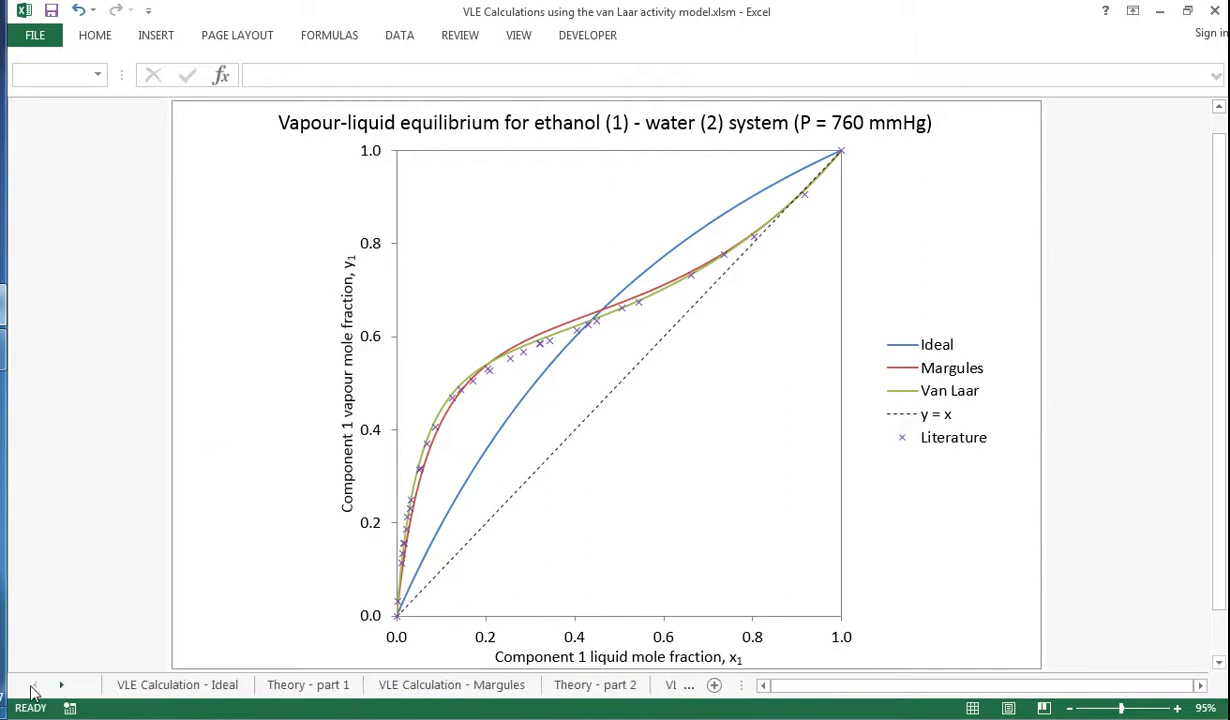
- View the Theory - part 1 sheet with the extended Raoult's law and Margules equations
left_click(308, 684)
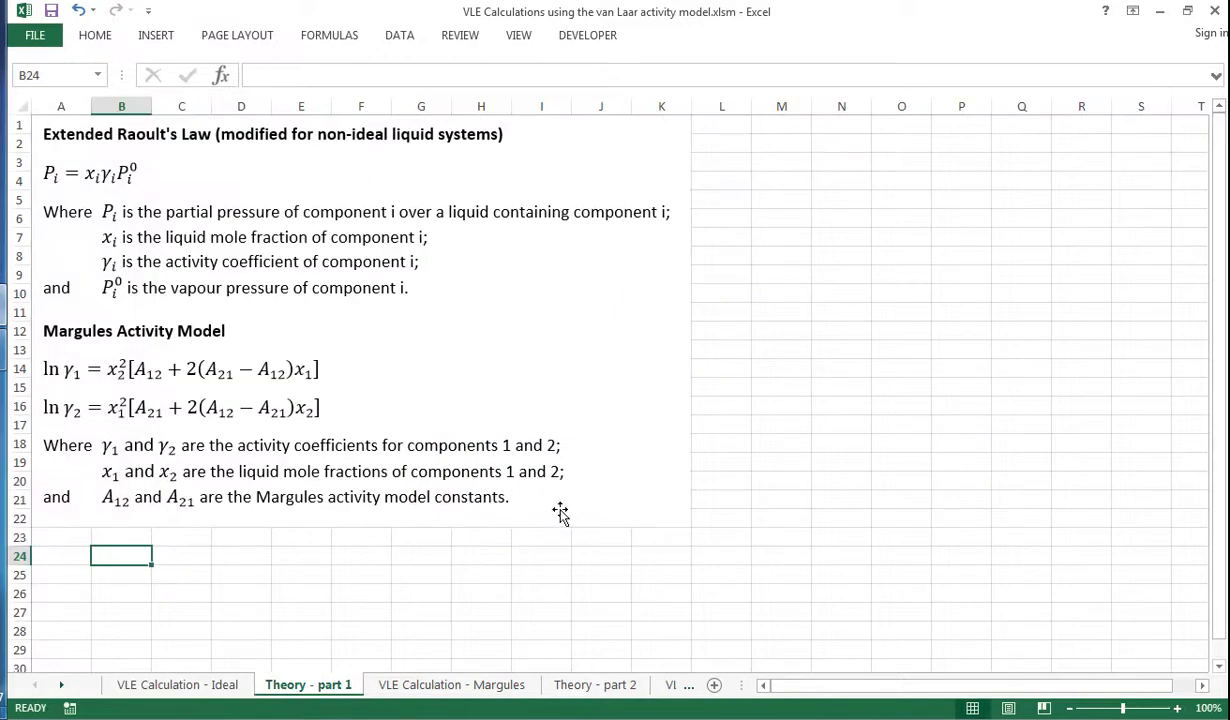
mouse_move(612, 512)
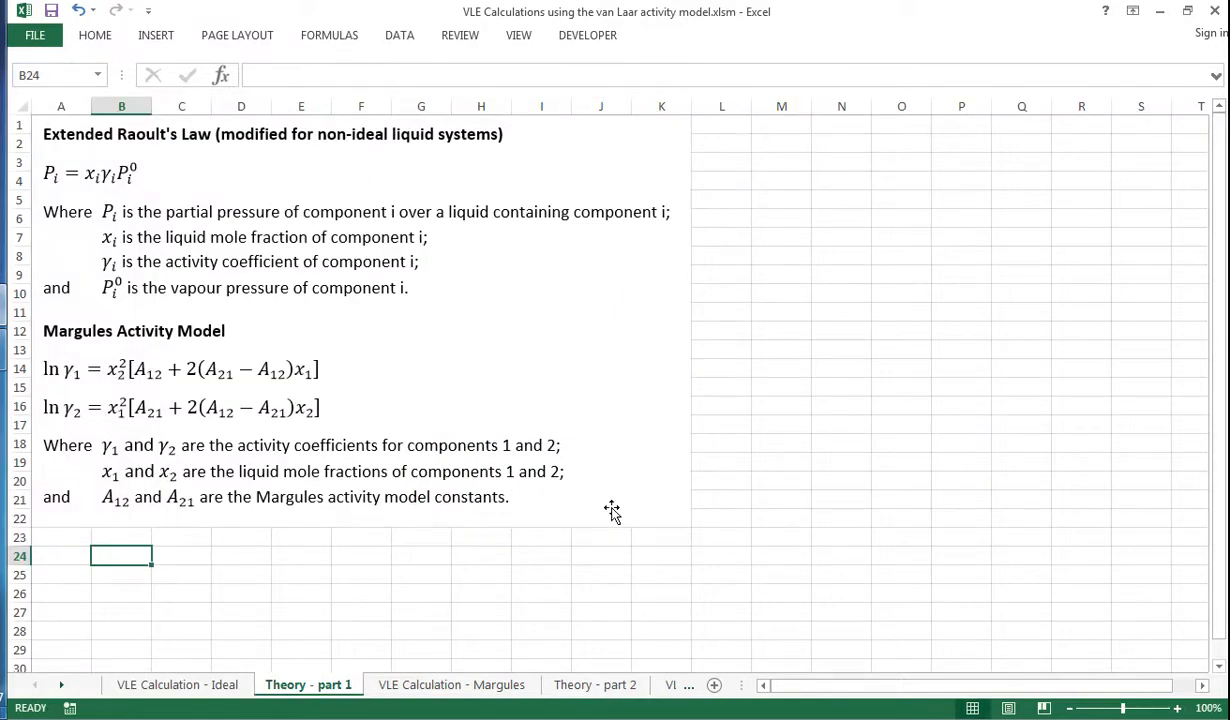
mouse_move(88, 414)
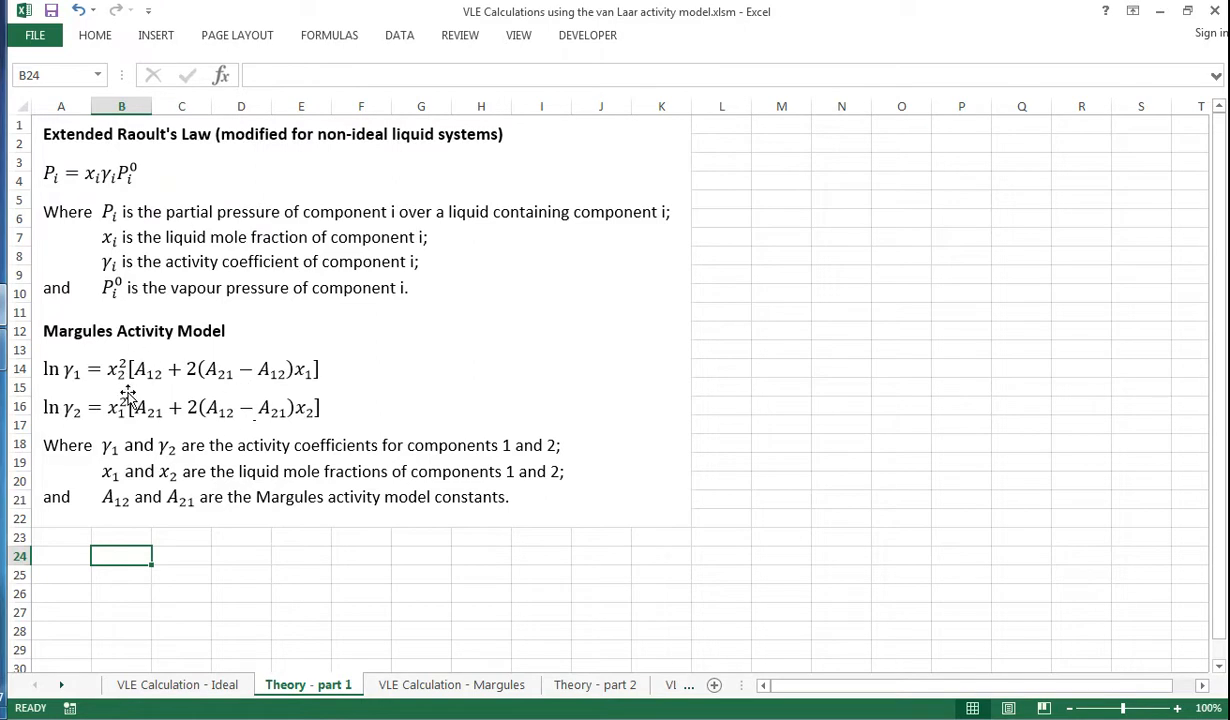
mouse_move(130, 390)
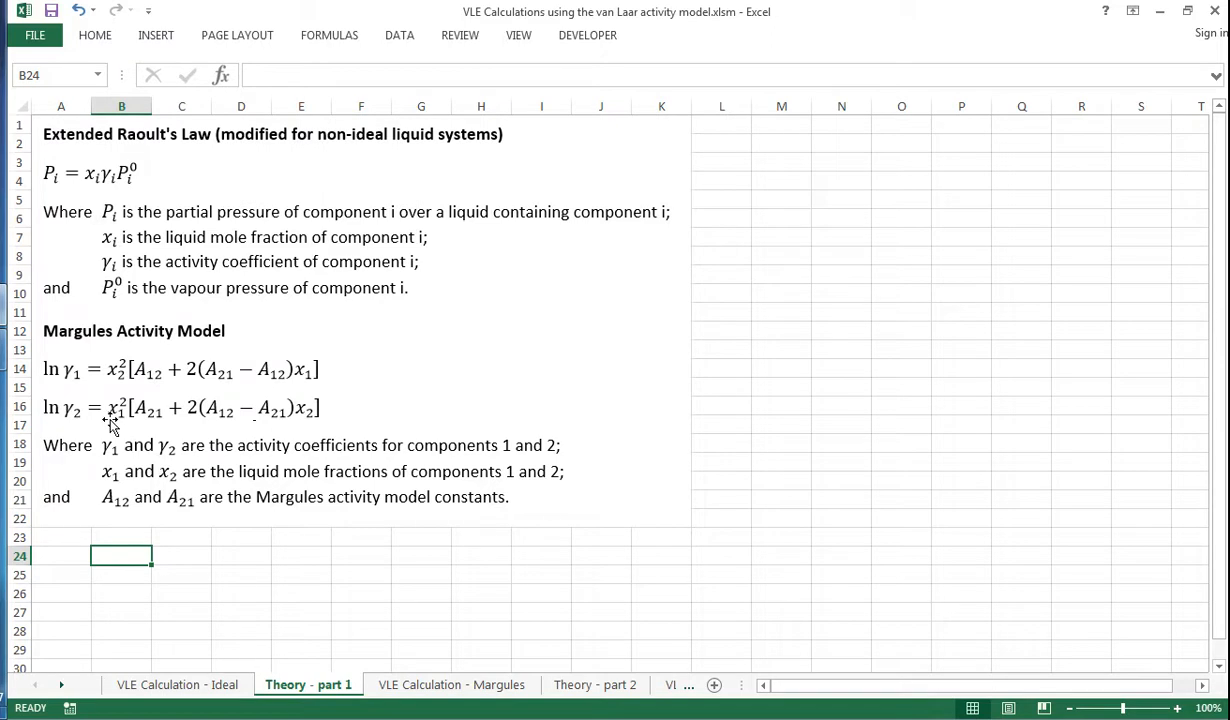
mouse_move(398, 200)
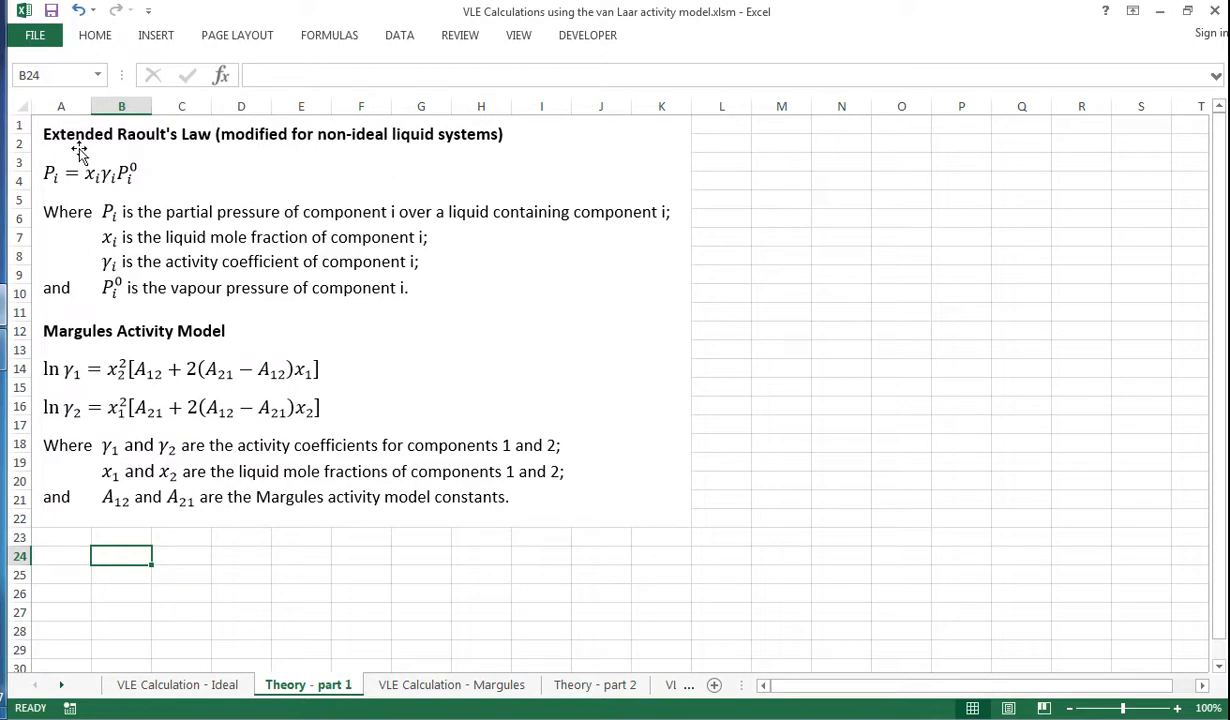
mouse_move(278, 312)
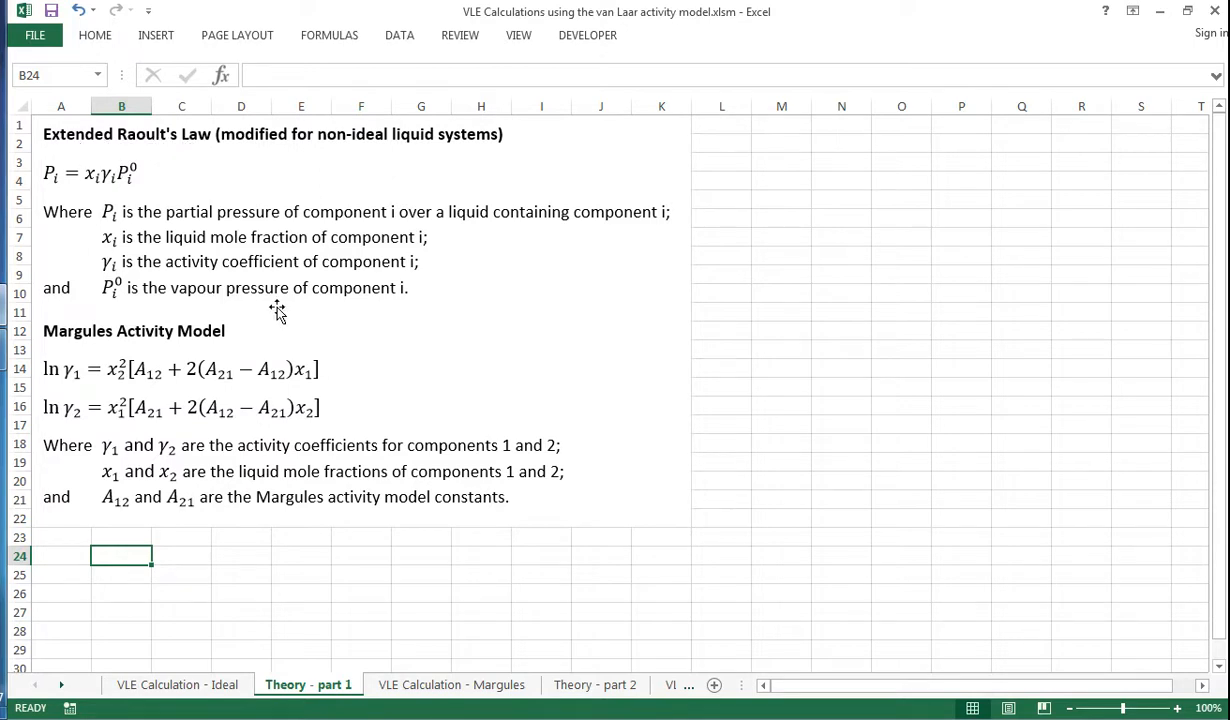
- Review the Margules sheet's water entry, azeotrope temperature, pressure and composition, and the A12 and A21 formulas
left_click(450, 684)
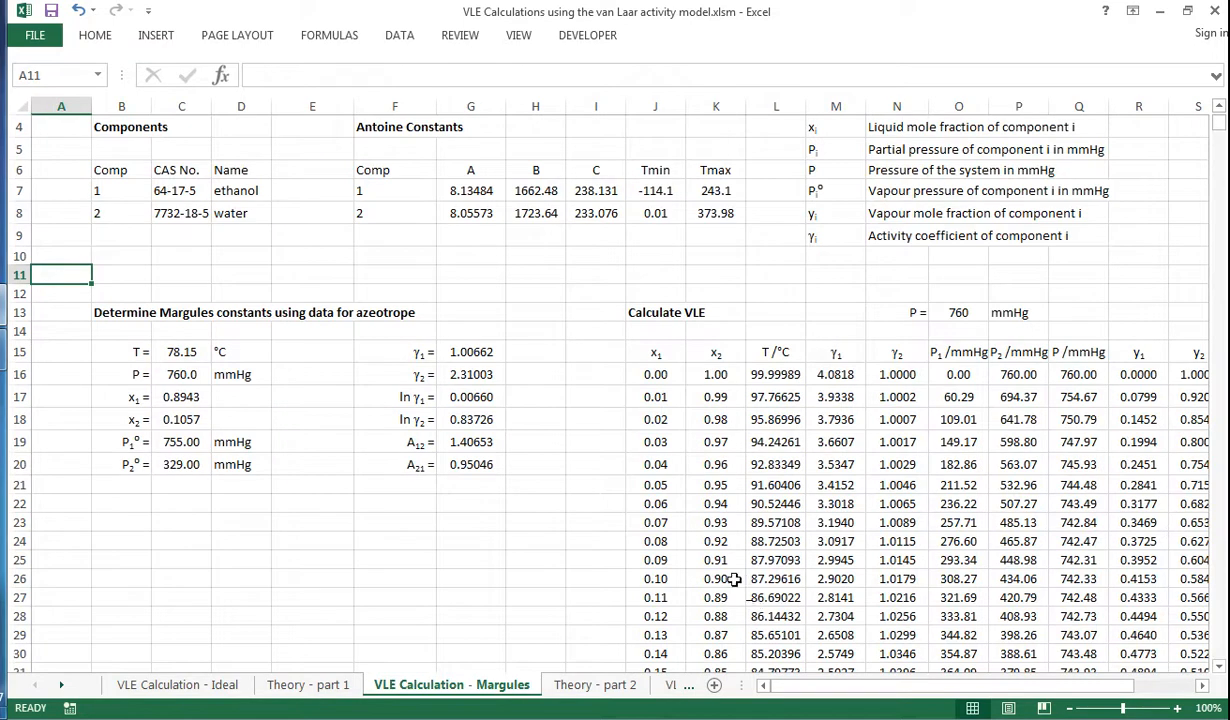
mouse_move(244, 192)
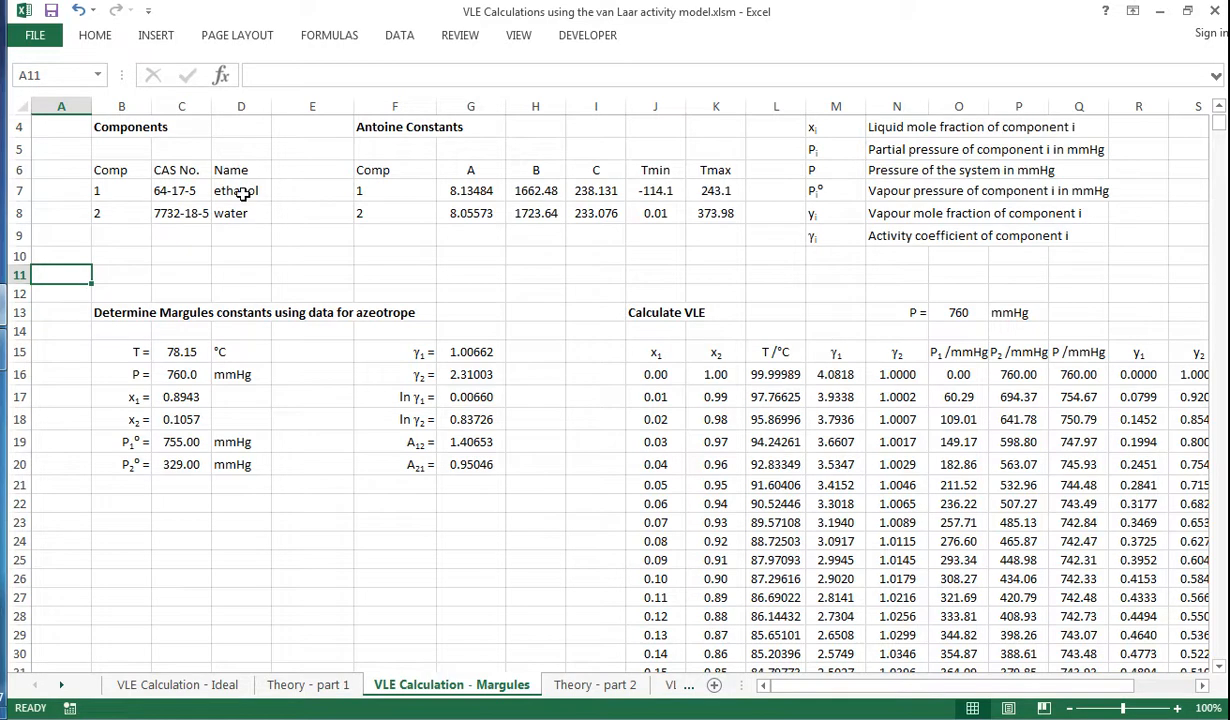
left_click(240, 212)
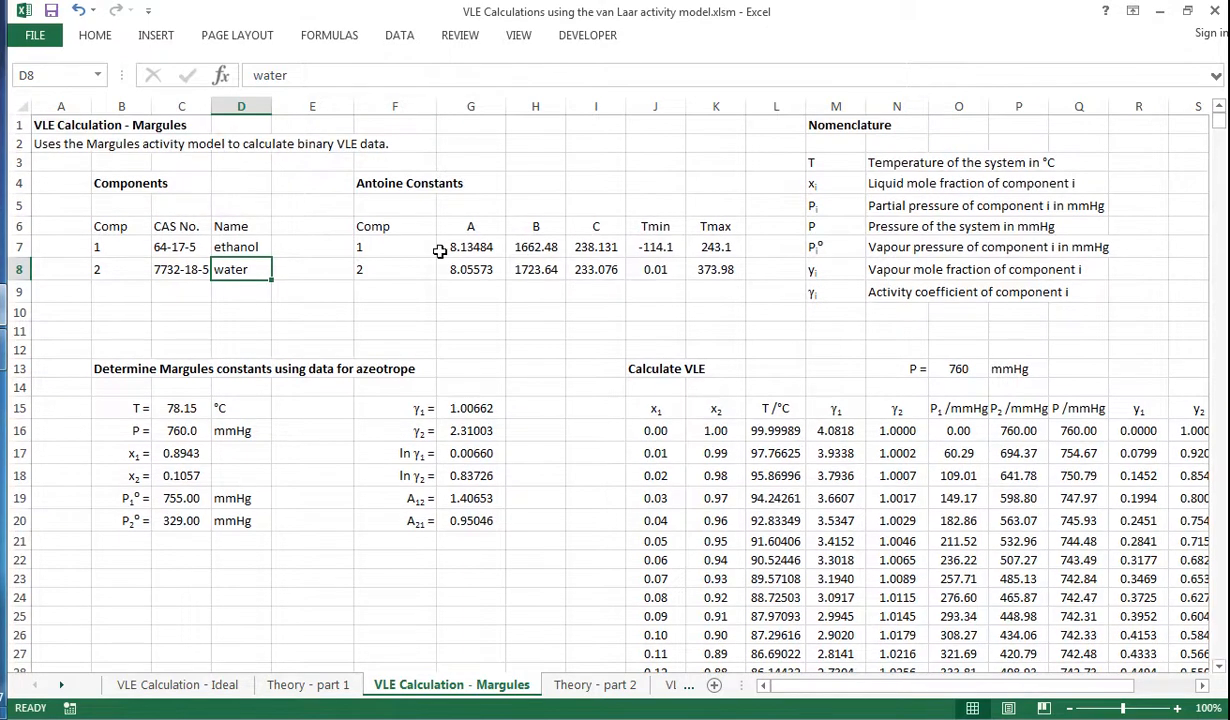
left_click(180, 408)
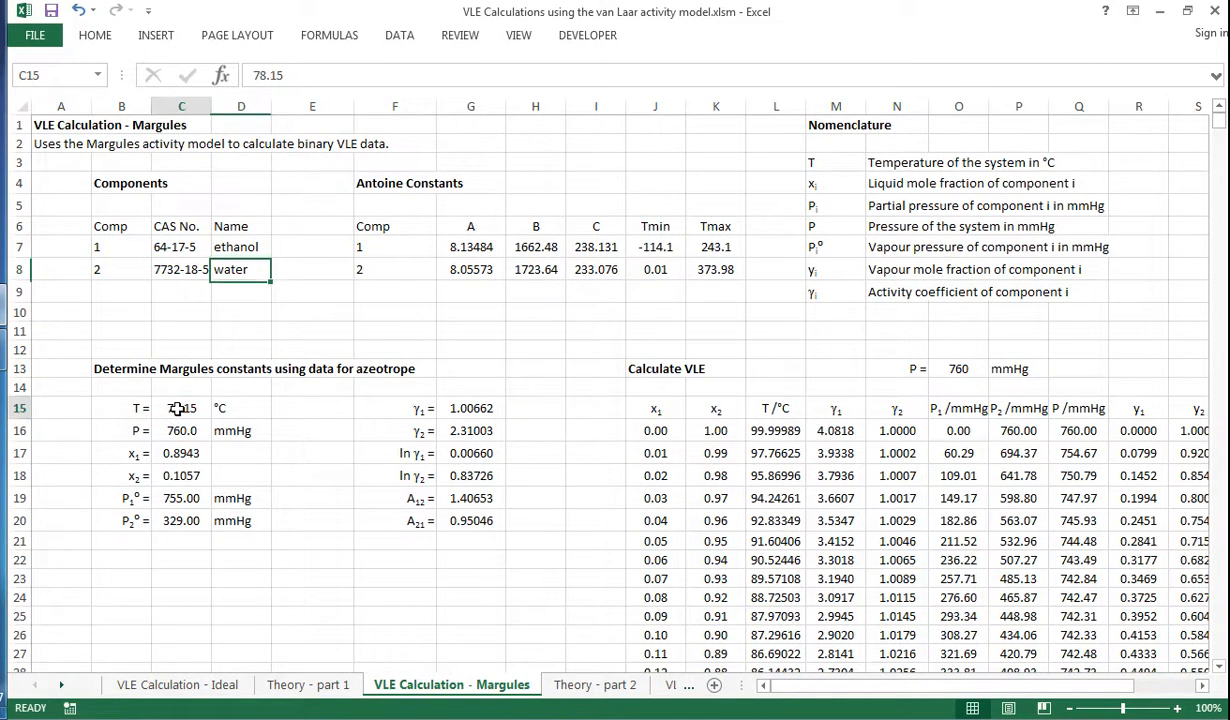
left_click_drag(180, 408, 180, 452)
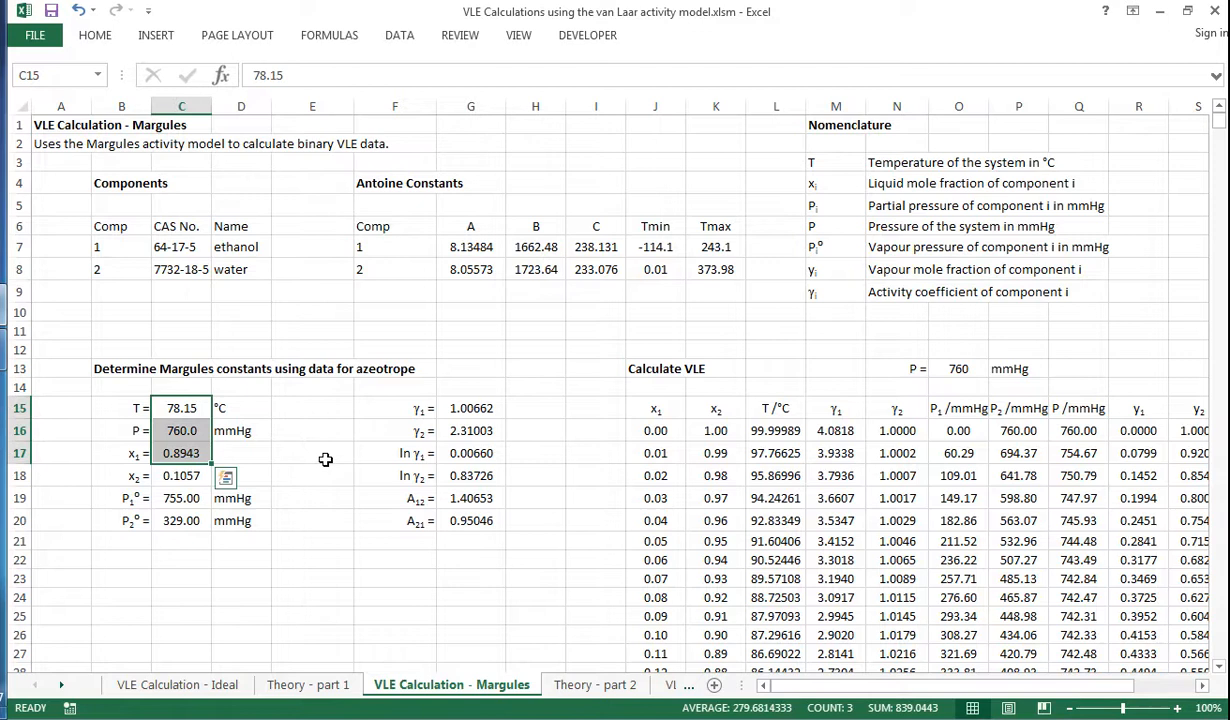
mouse_move(232, 424)
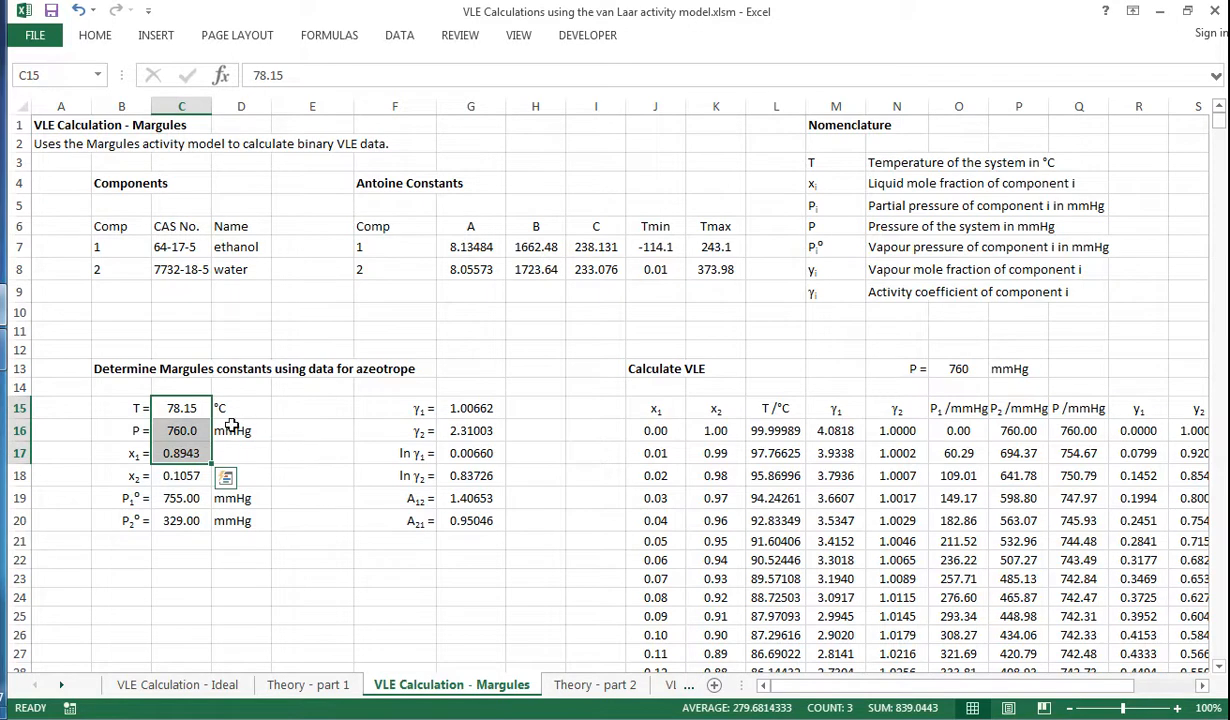
left_click(180, 452)
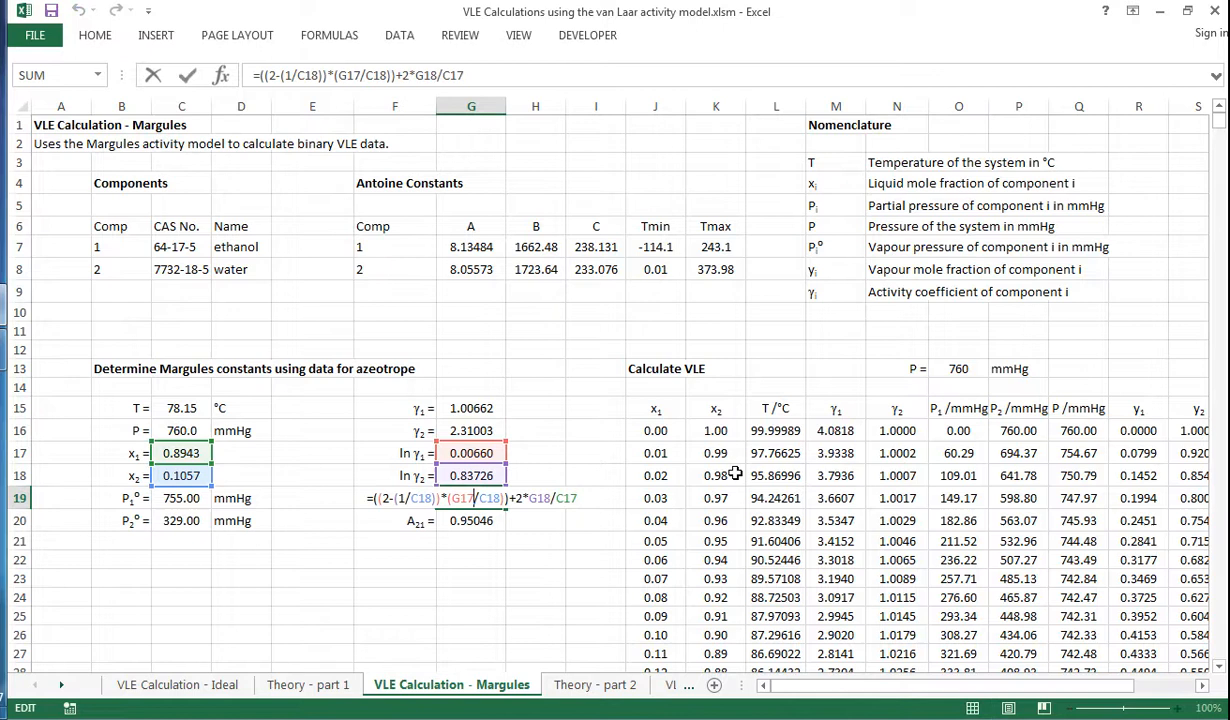
mouse_move(372, 472)
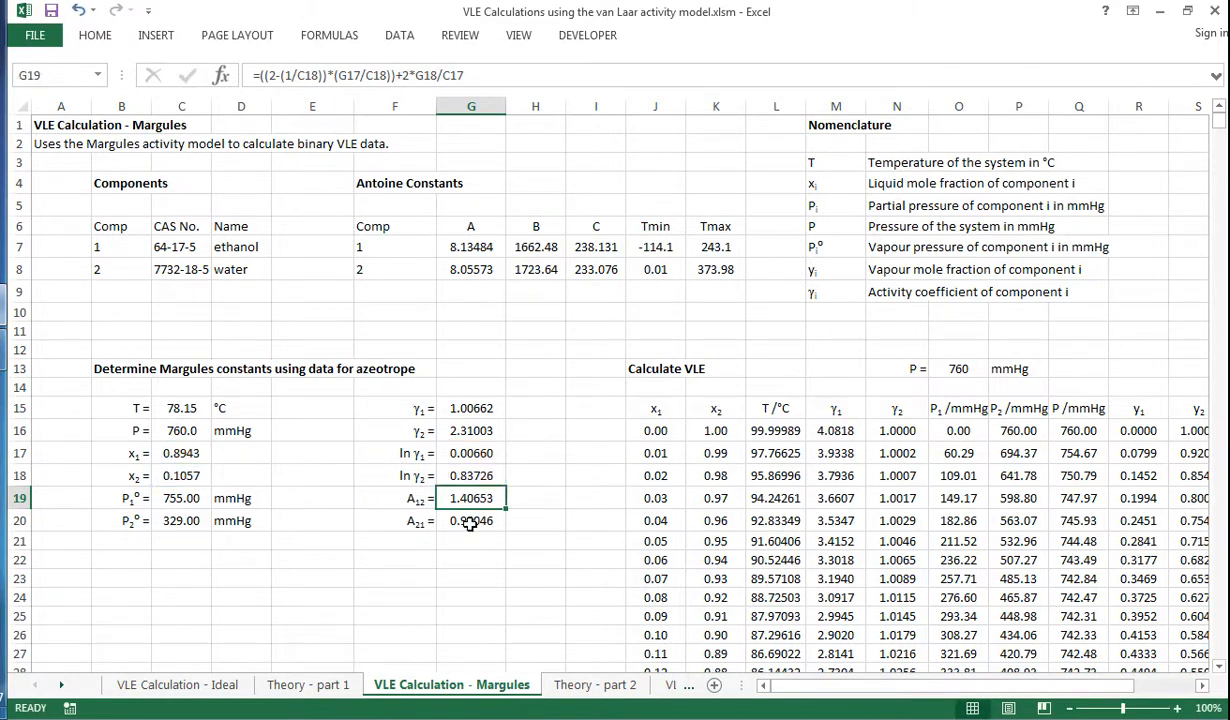
left_click(472, 520)
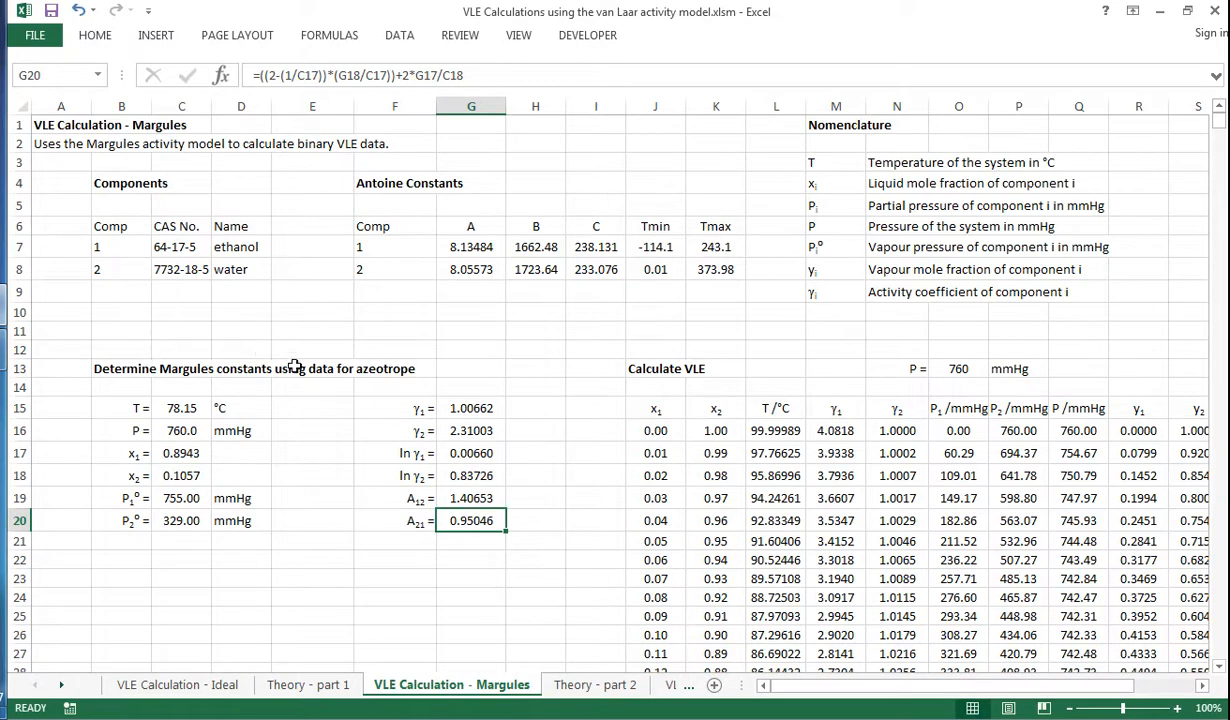
mouse_move(880, 662)
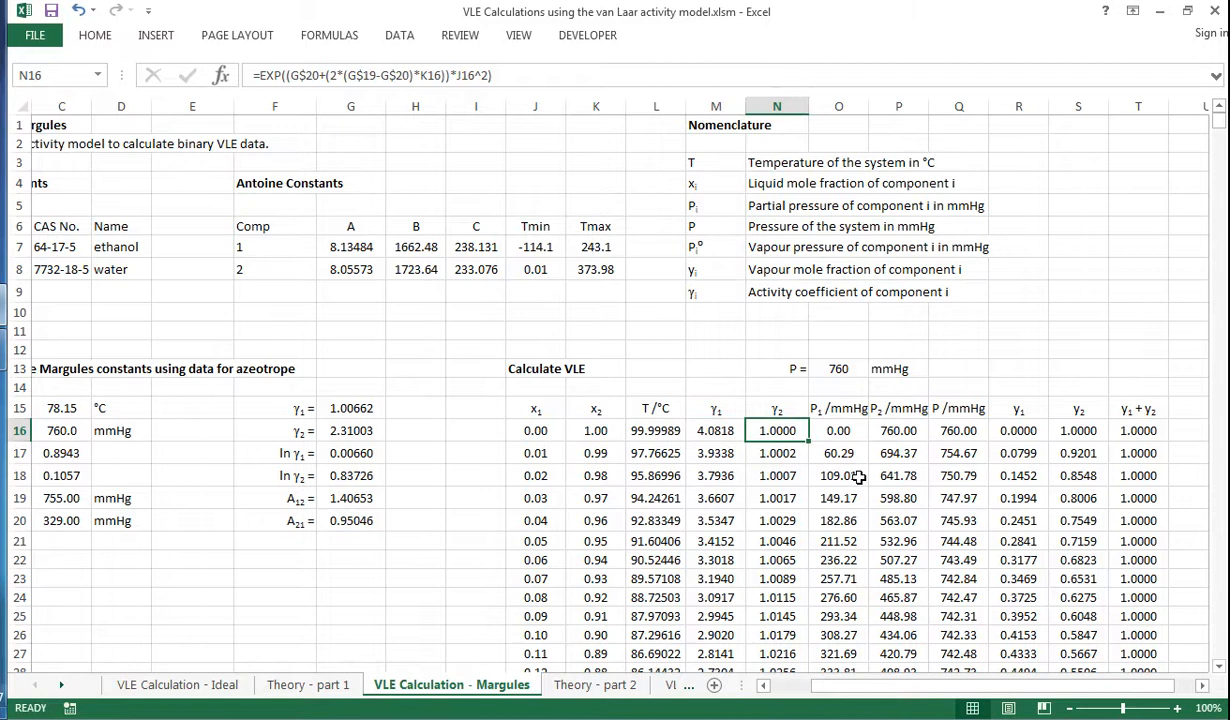
mouse_move(1012, 444)
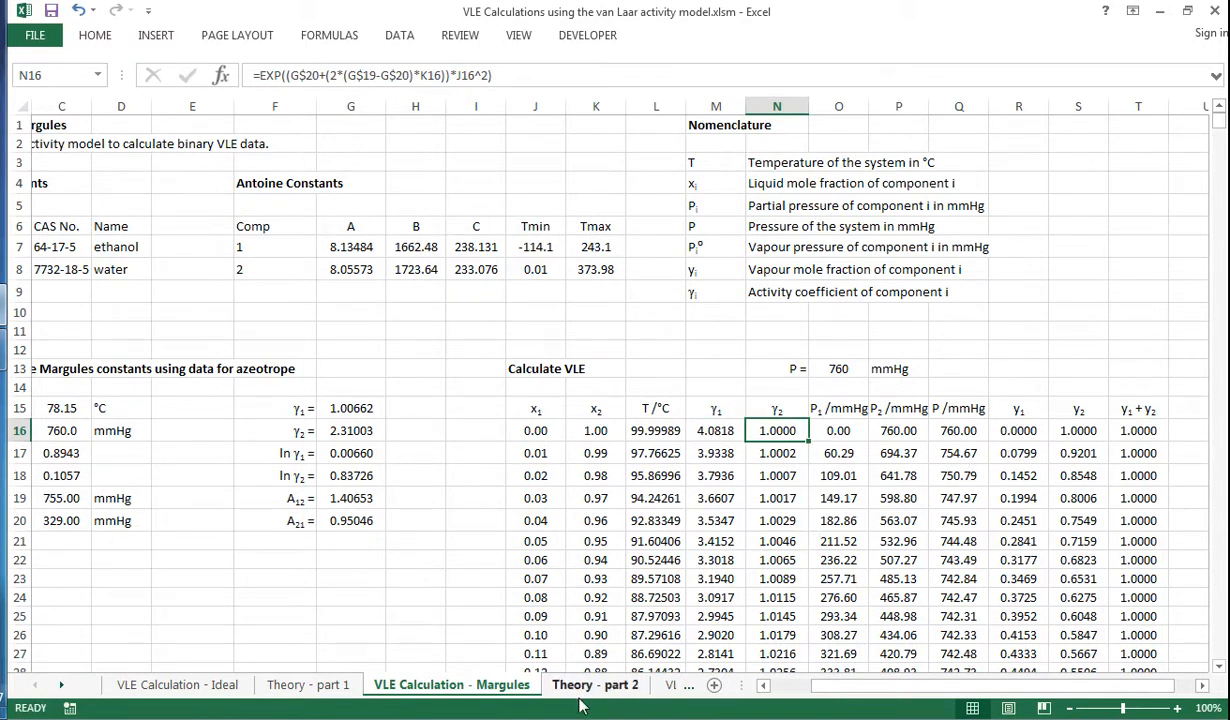
- View the Theory - part 2 sheet with the van Laar activity model equations
left_click(596, 684)
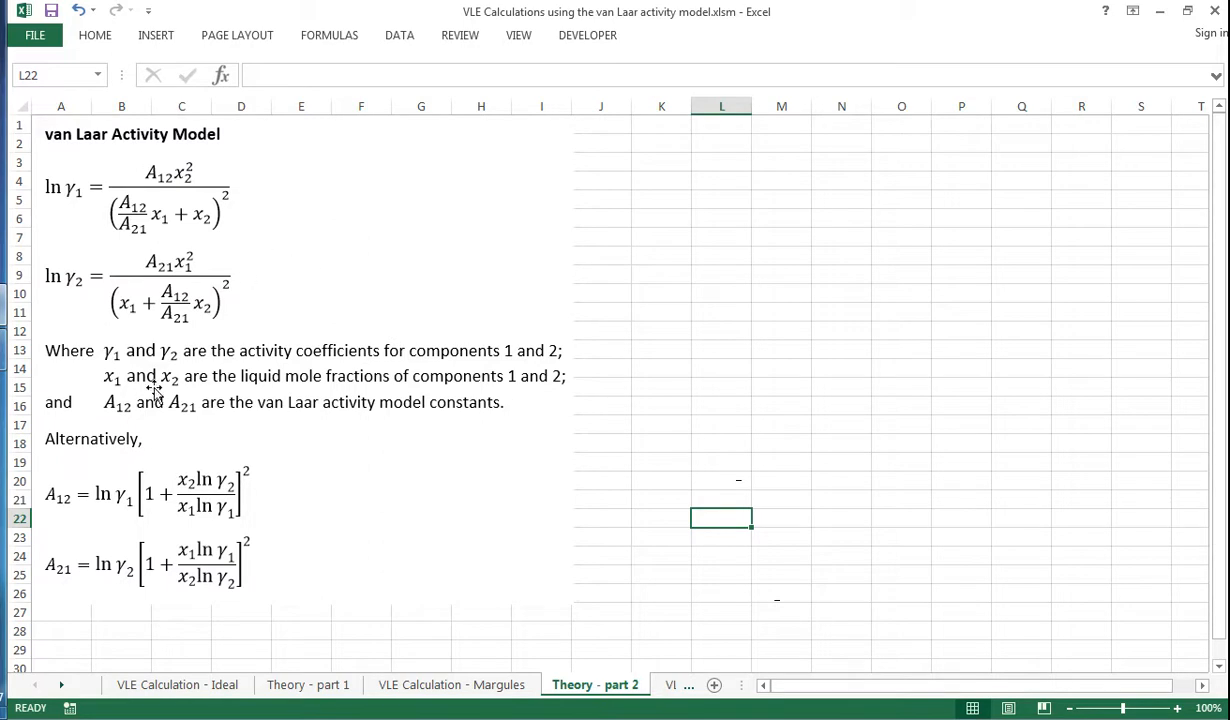
mouse_move(176, 418)
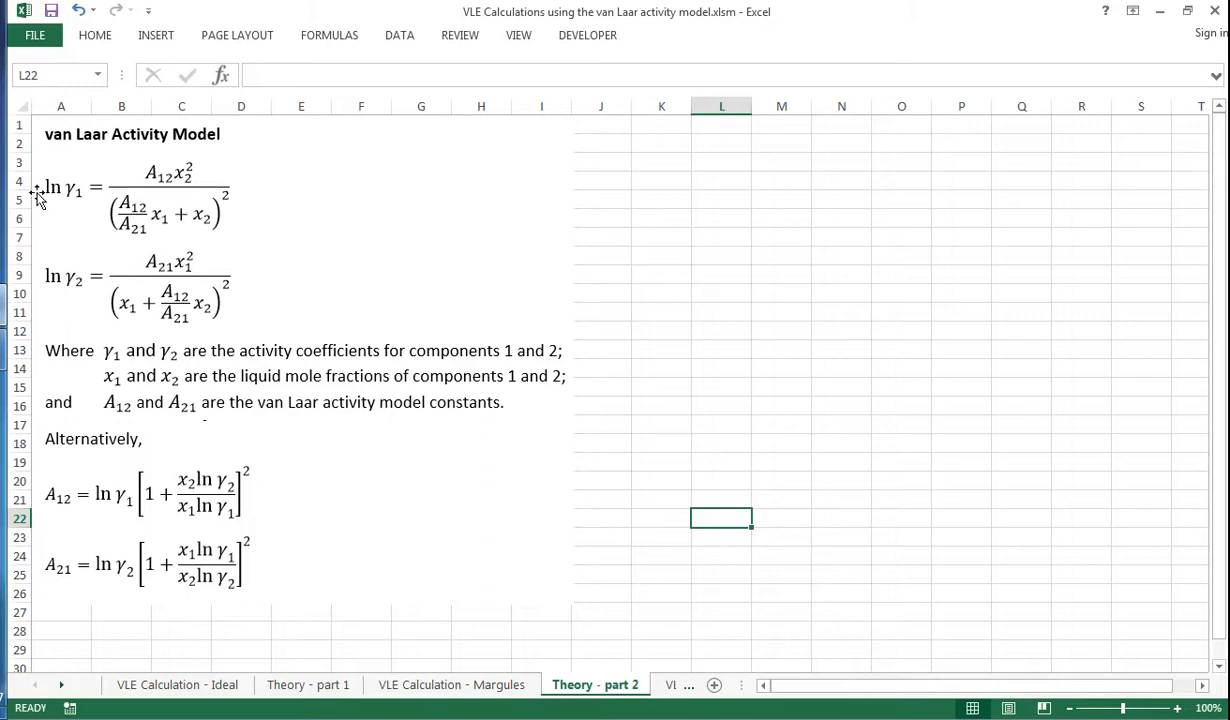
mouse_move(108, 216)
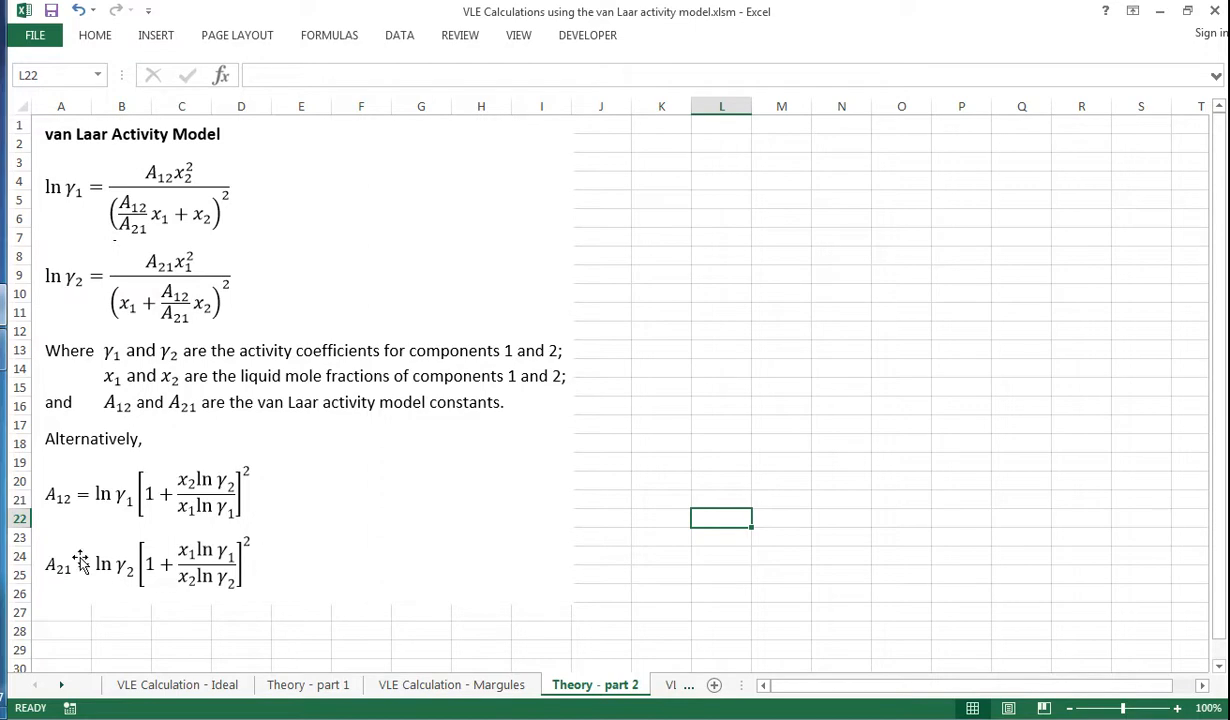
mouse_move(62, 512)
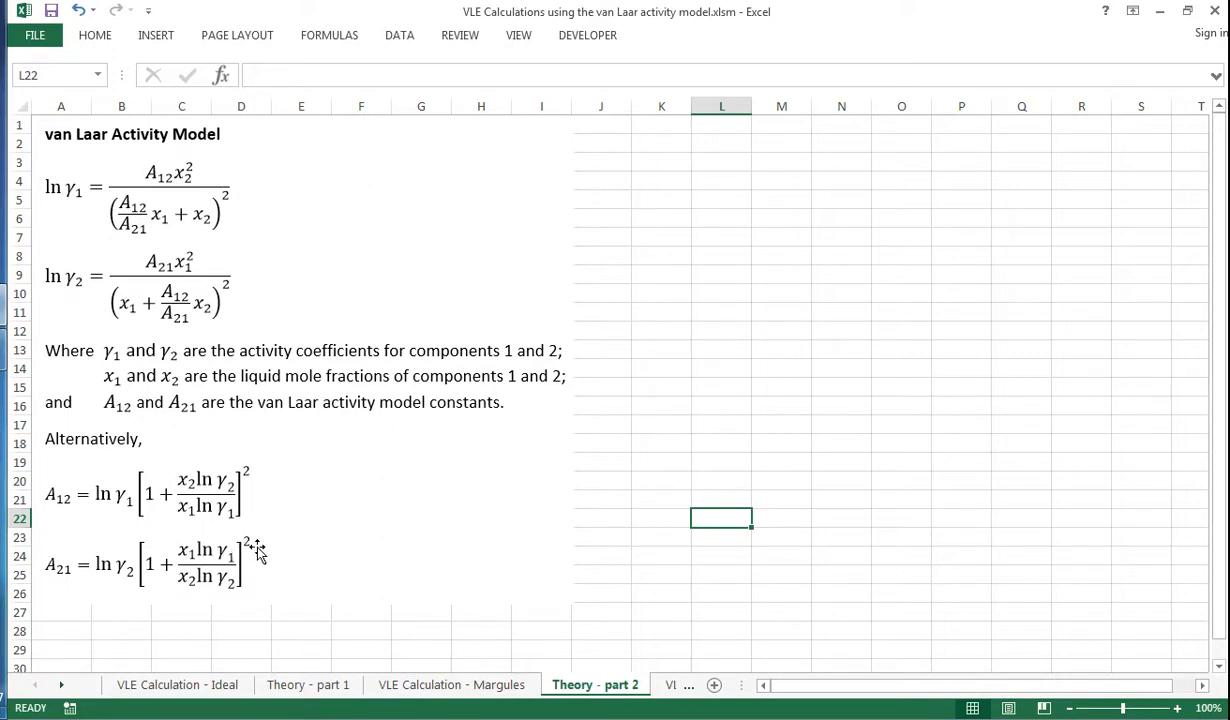
mouse_move(236, 496)
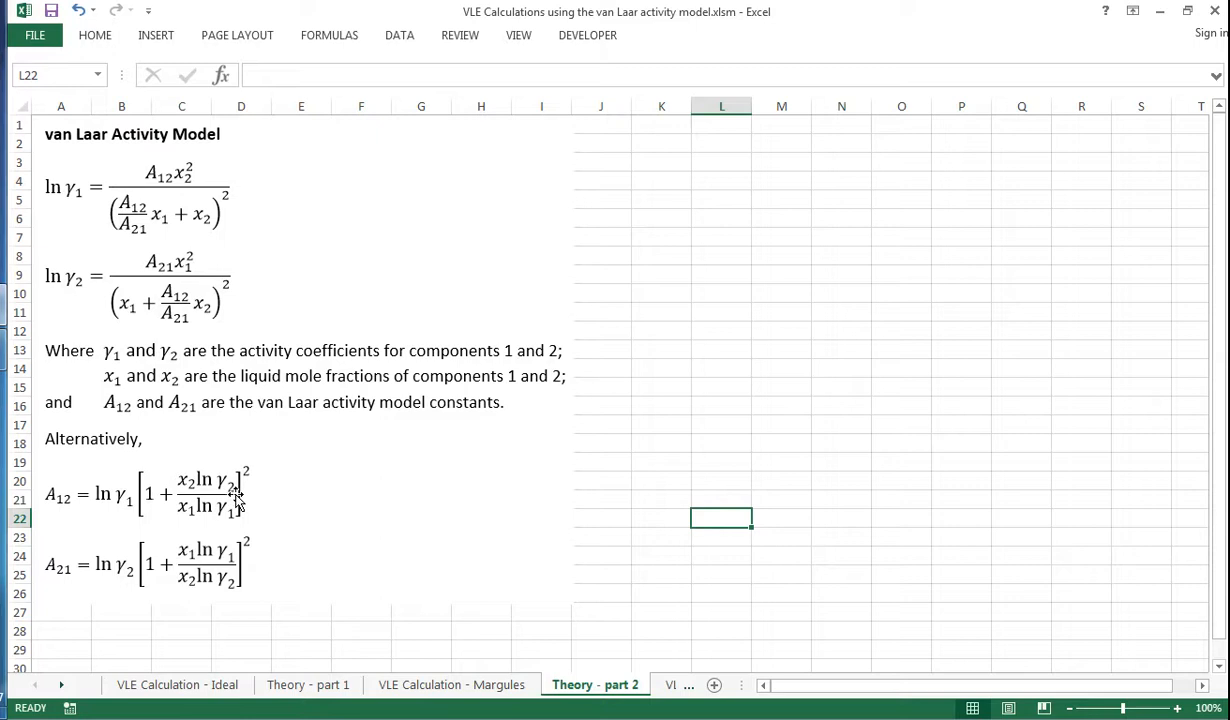
mouse_move(276, 578)
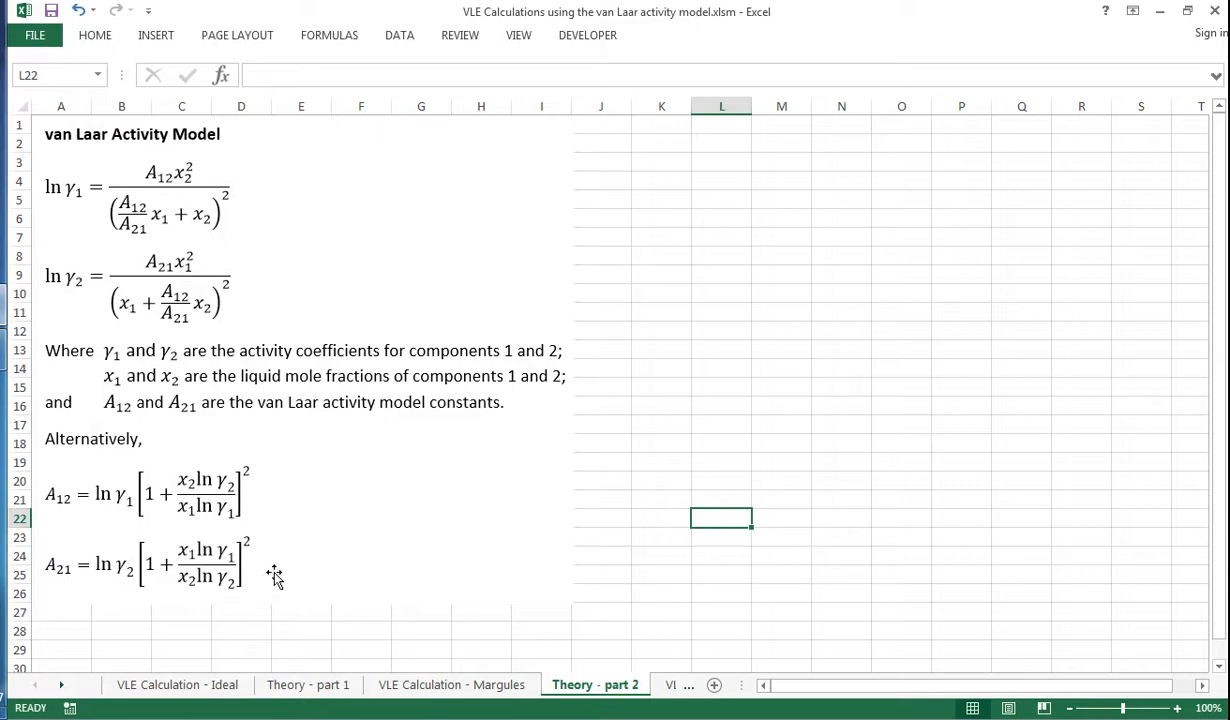
left_click(584, 684)
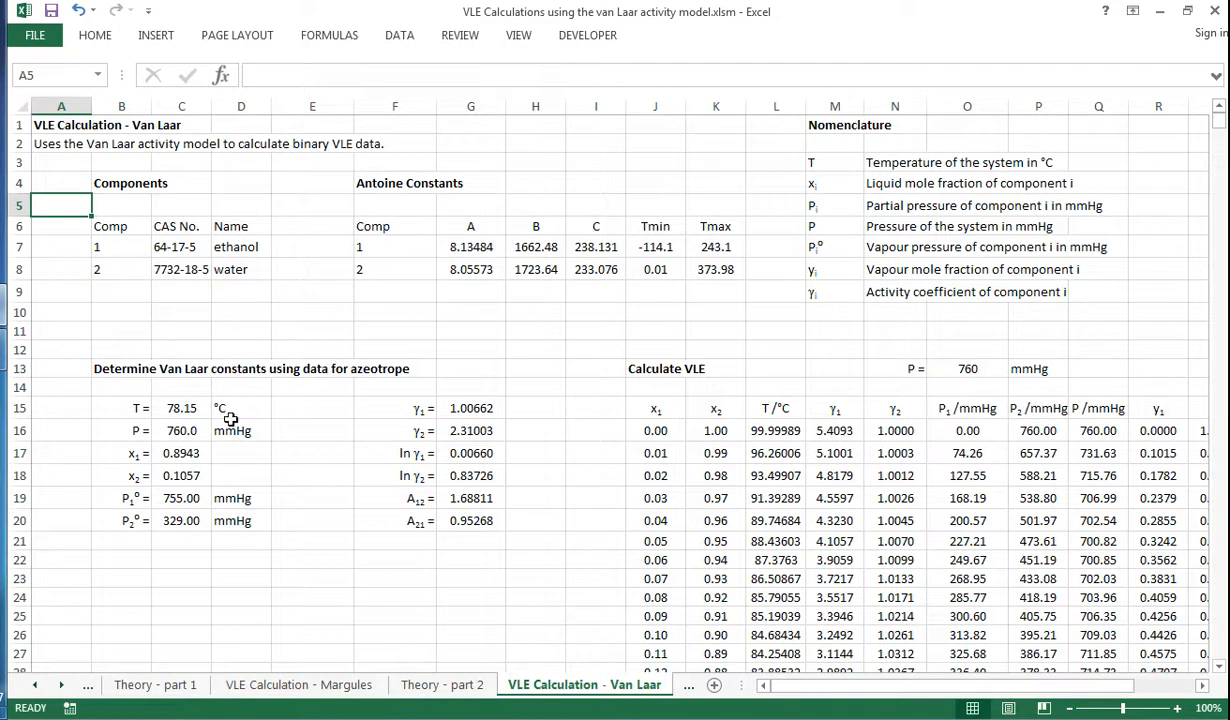
left_click_drag(180, 408, 180, 452)
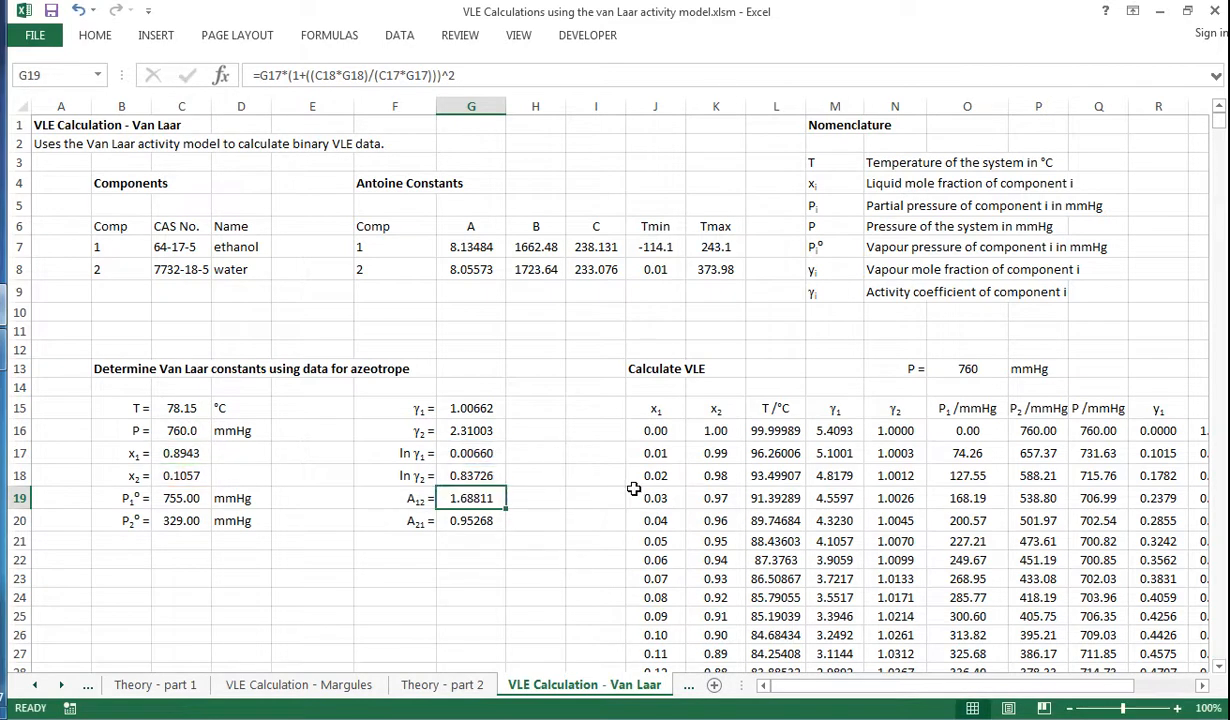
mouse_move(836, 436)
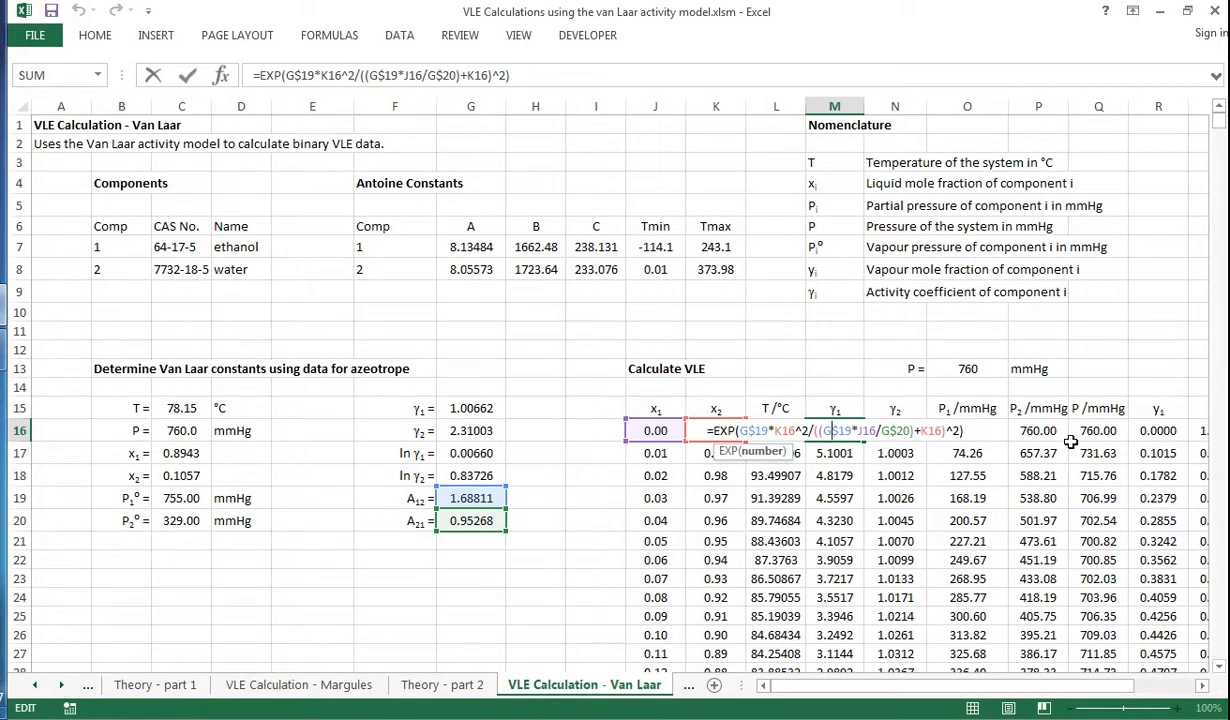
key("Enter")
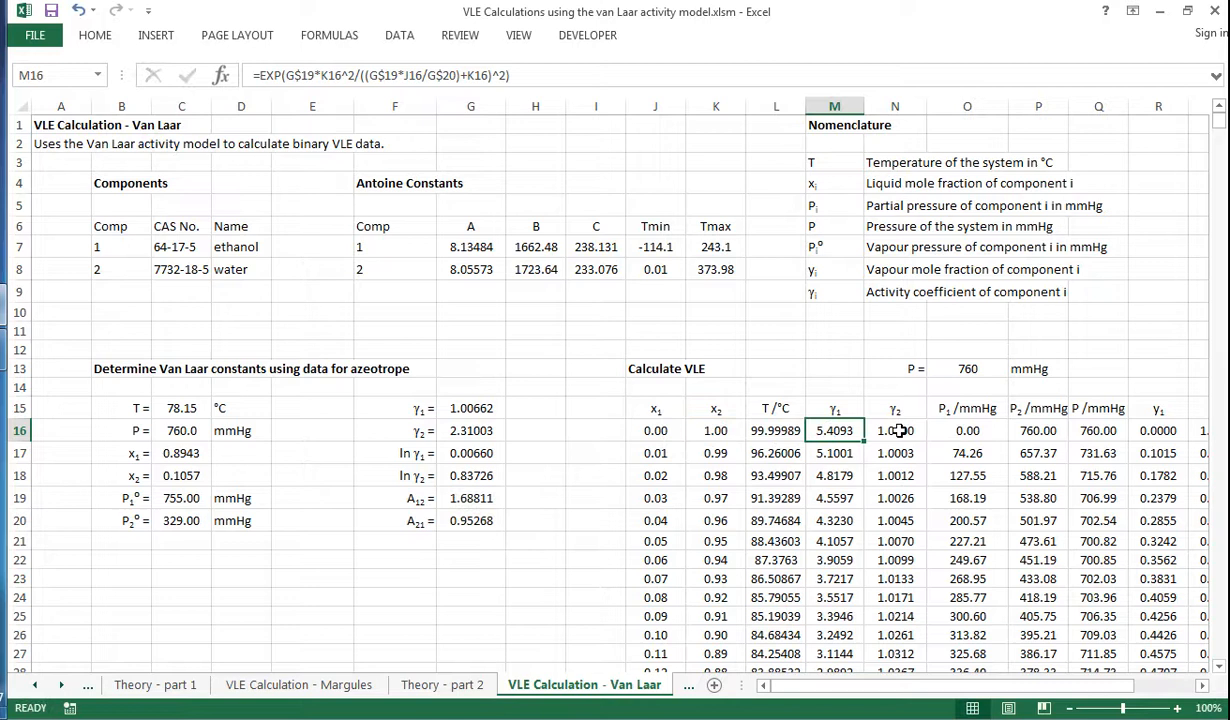
left_click(656, 430)
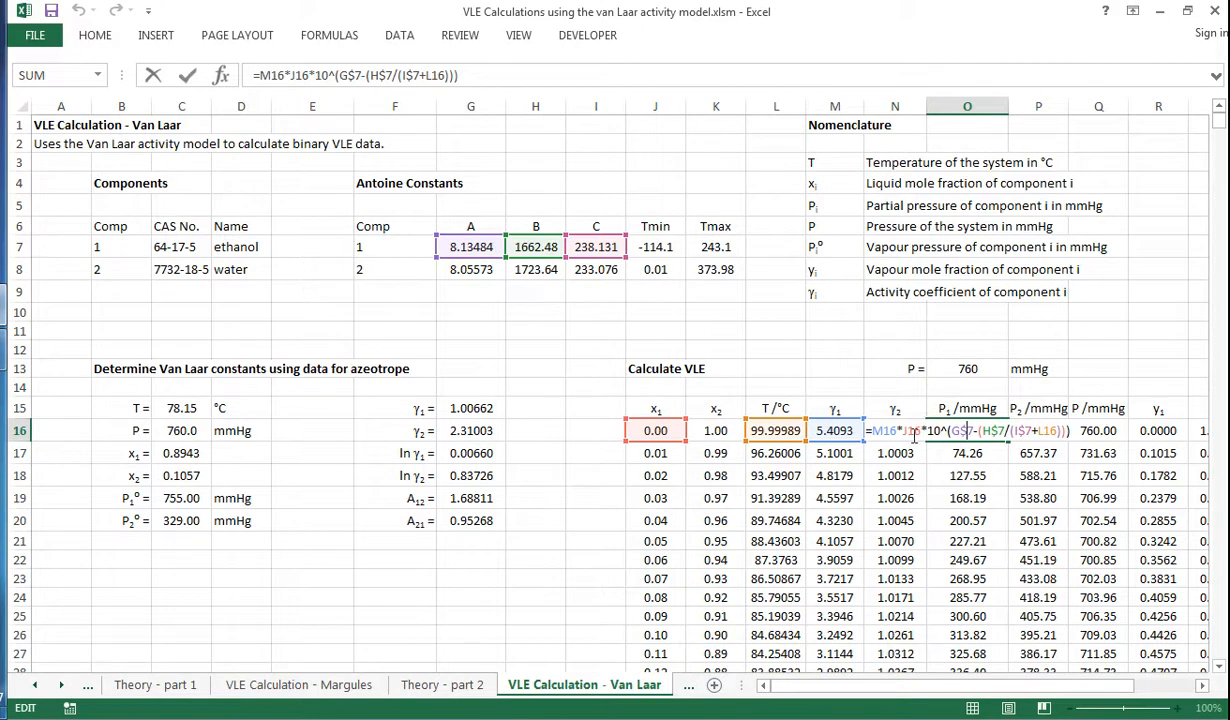
mouse_move(604, 344)
type("=N16*K16*10^(G$8-(H$8/(I$8+L16)))")
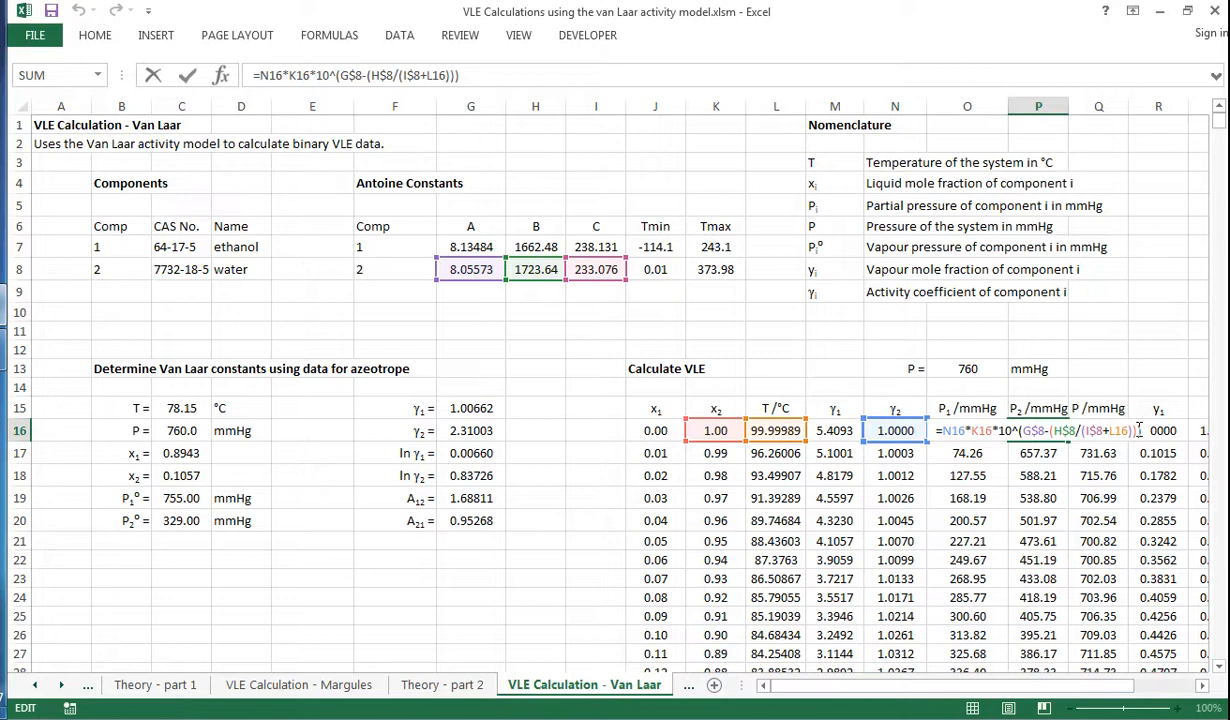
key("Enter")
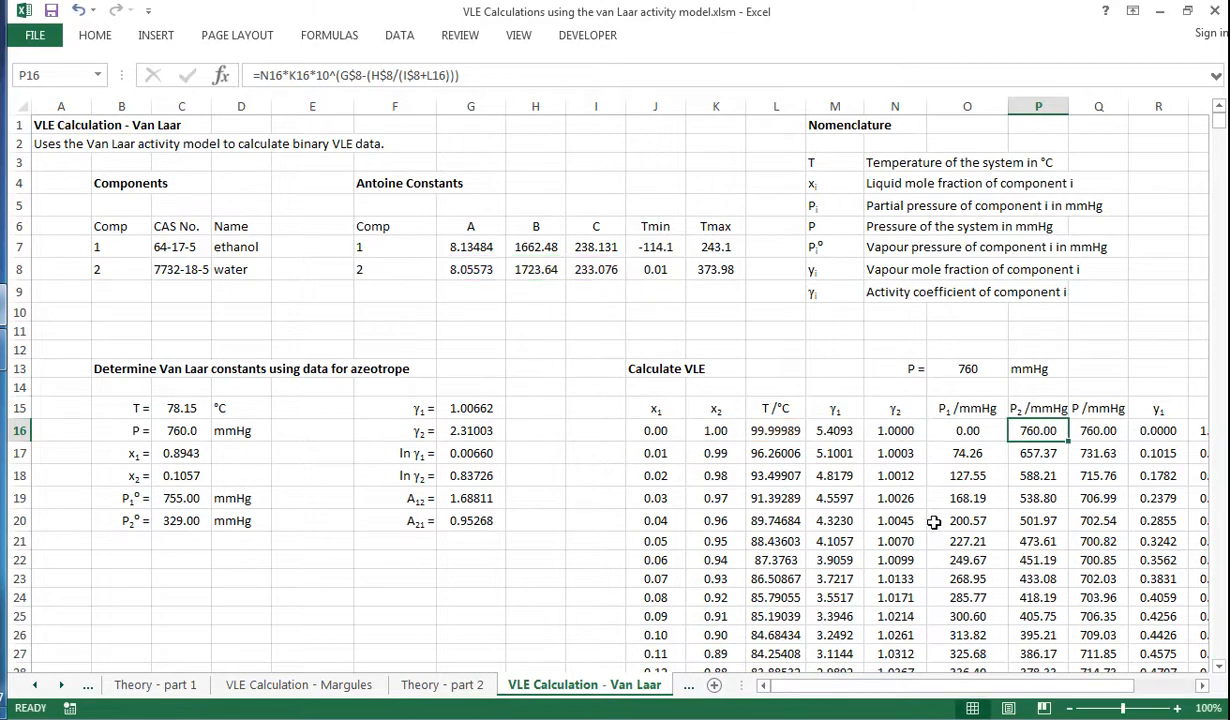
mouse_move(1016, 652)
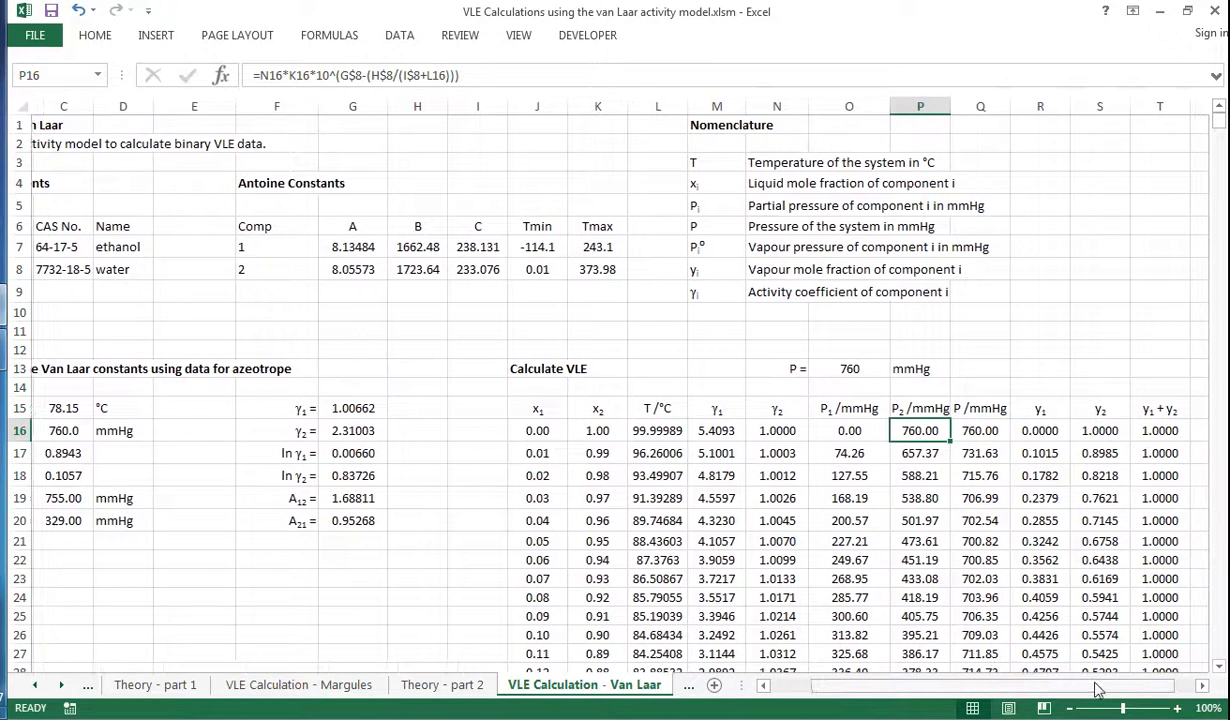
- Run the Goal_Seek macro to re-solve the van Laar table temperatures at the 760 mmHg target pressure
left_click(848, 368)
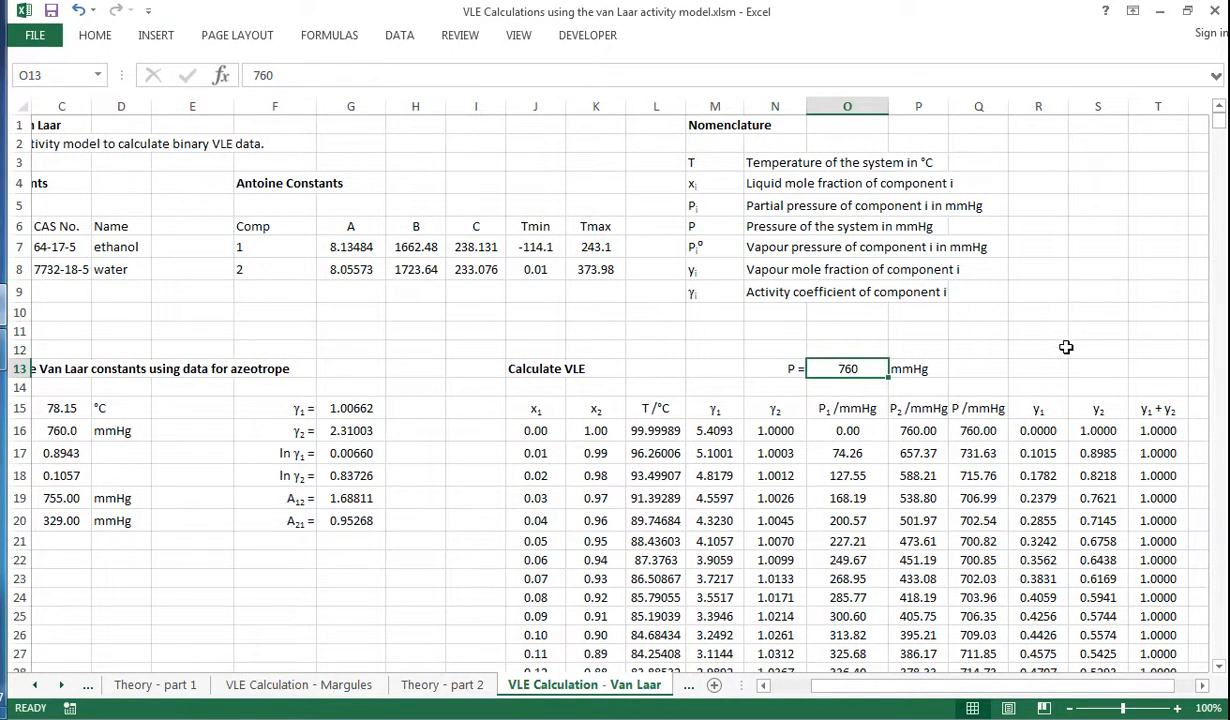
left_click(588, 34)
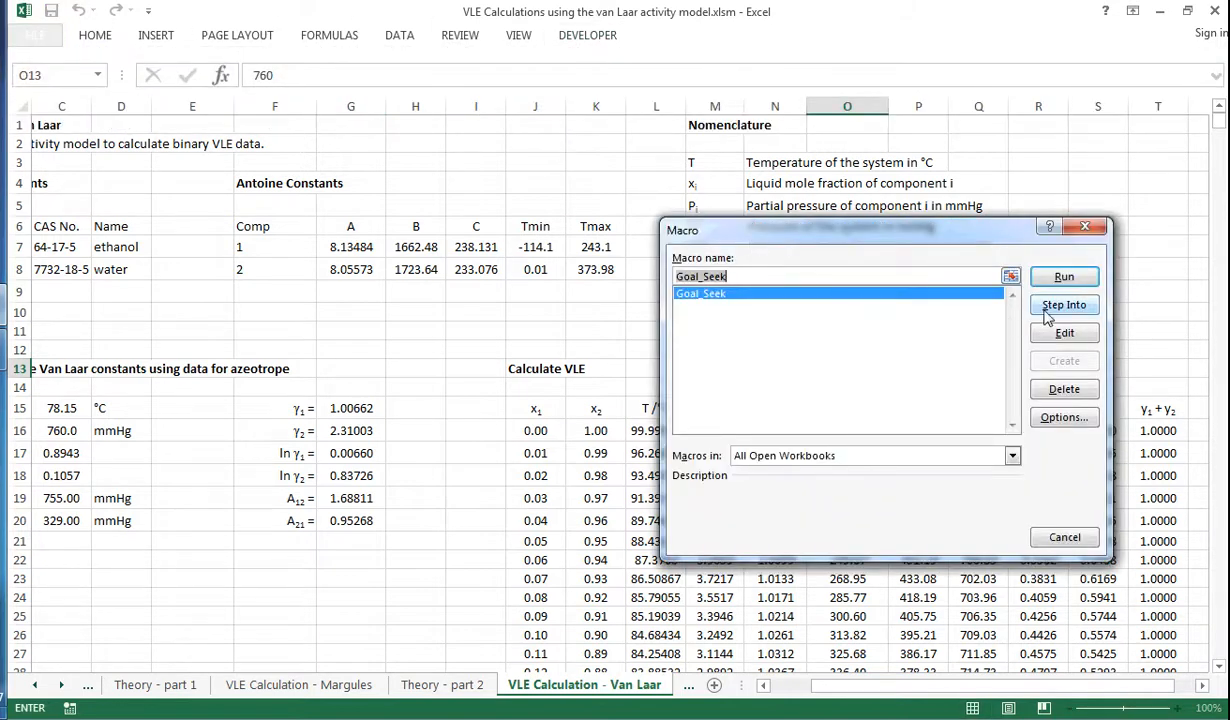
left_click(1064, 276)
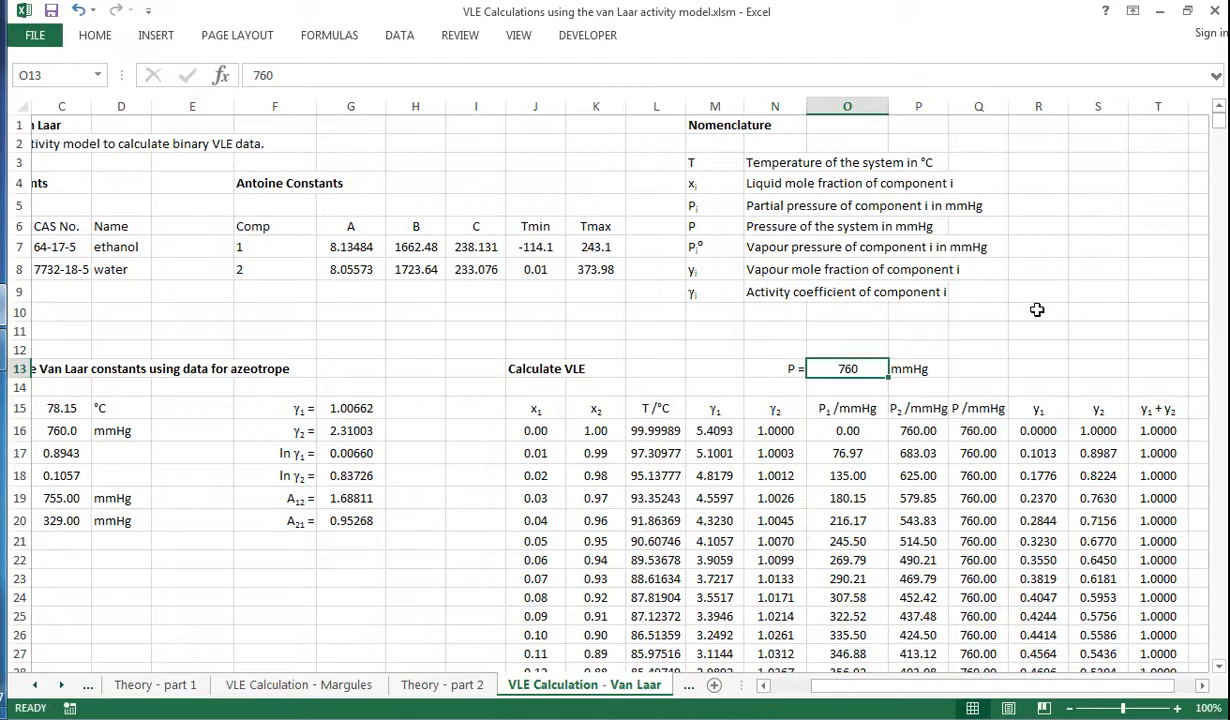
scroll("down", 3)
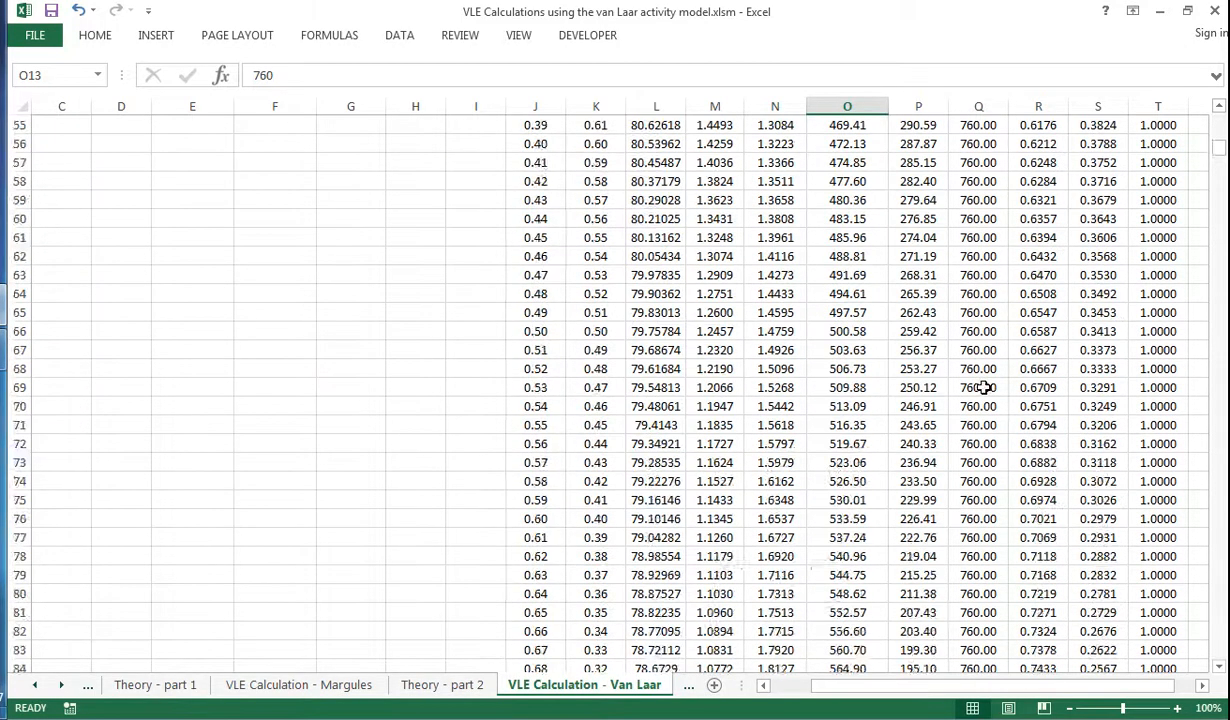
scroll("up", 3)
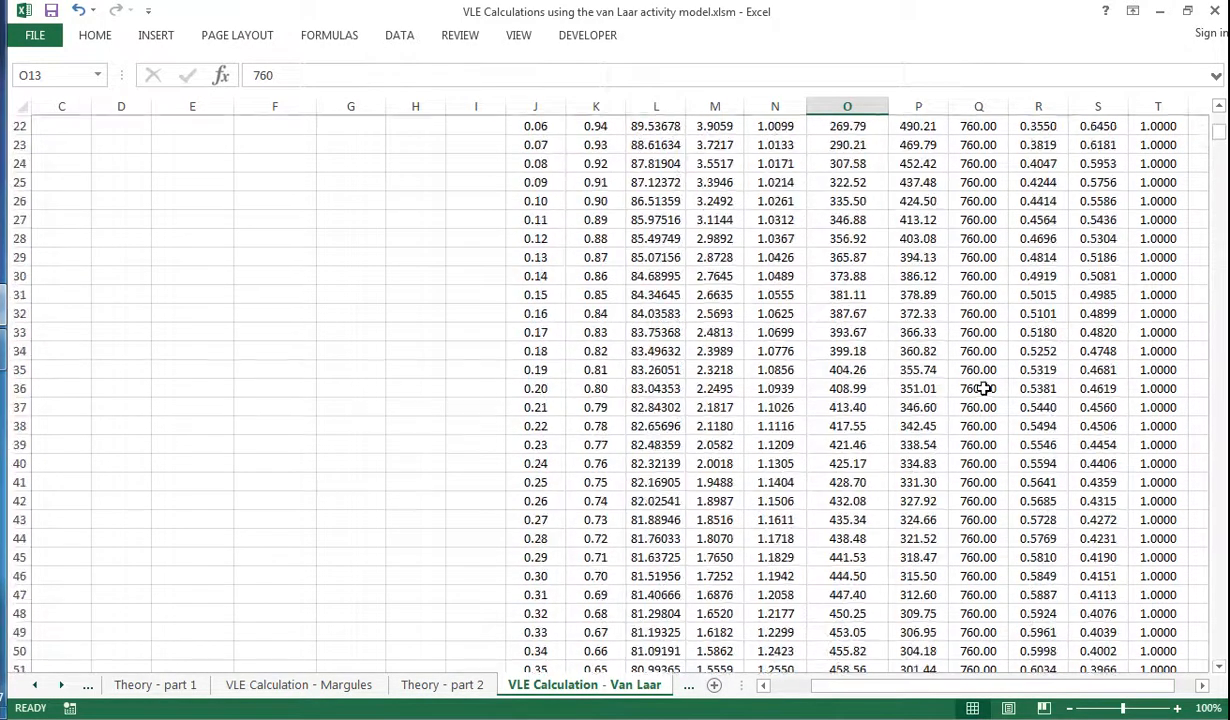
scroll("up", 3)
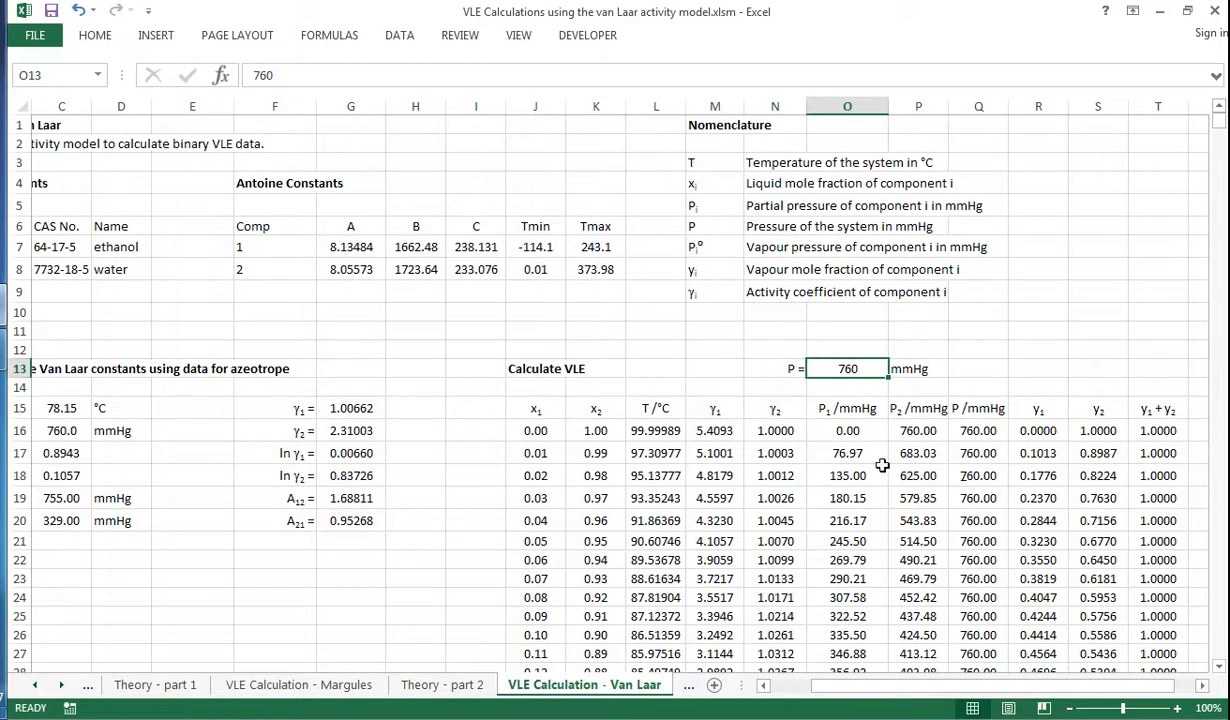
mouse_move(548, 600)
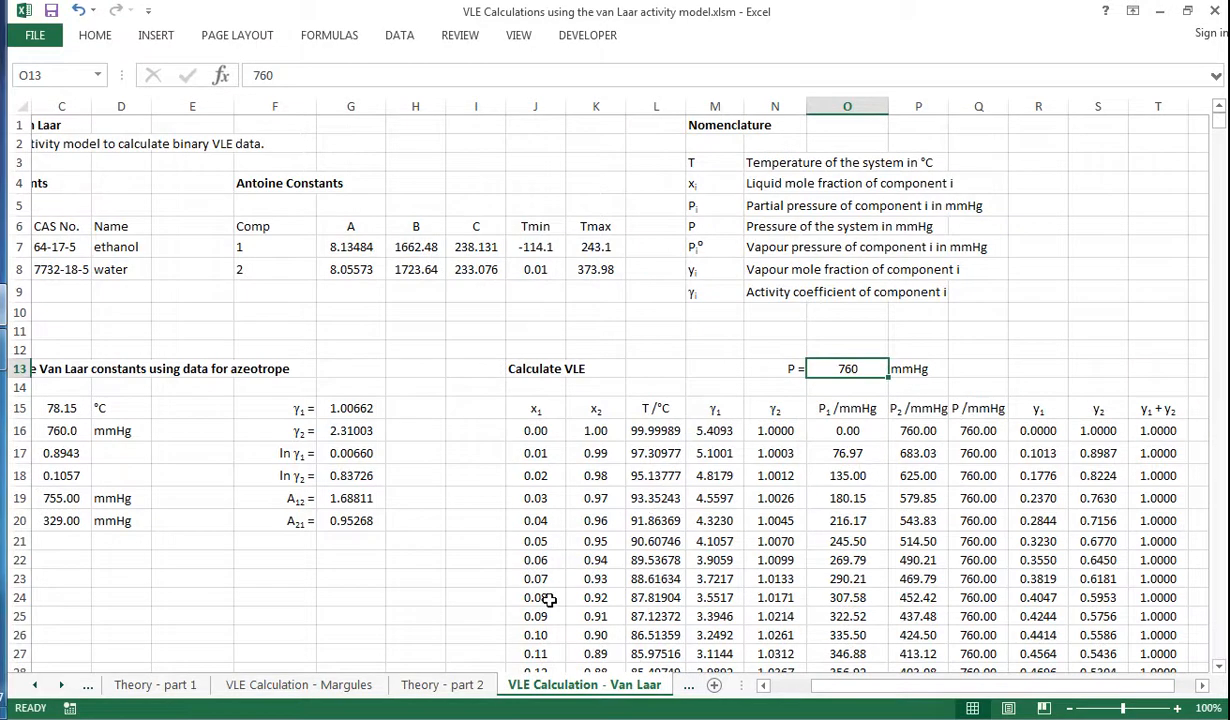
left_click(300, 684)
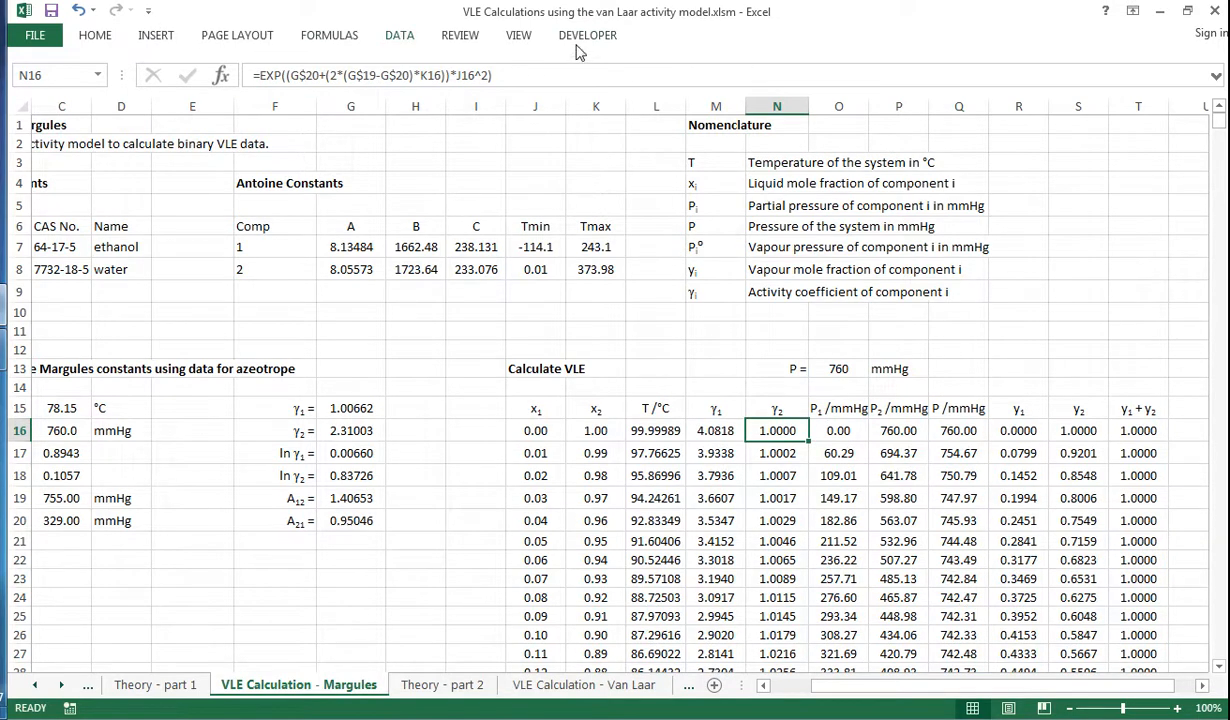
- Run the Goal_Seek macro to re-solve the Margules table temperatures at 760 mmHg and review the results
left_click(588, 34)
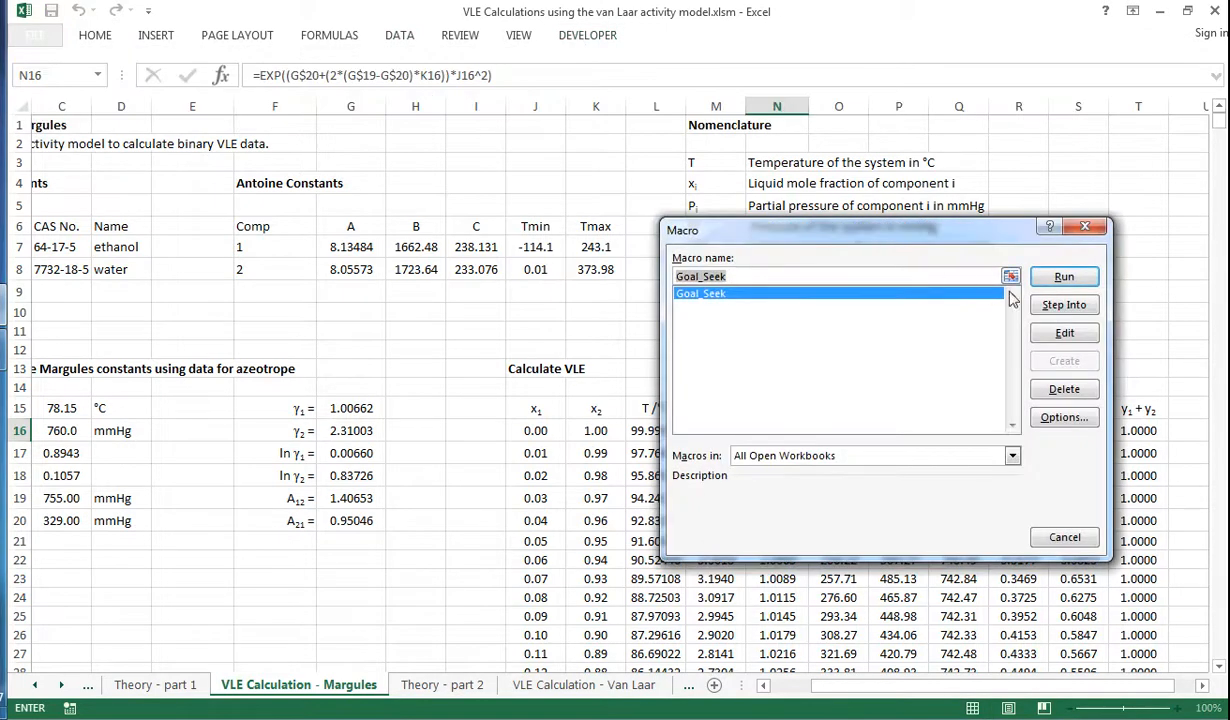
left_click(1064, 276)
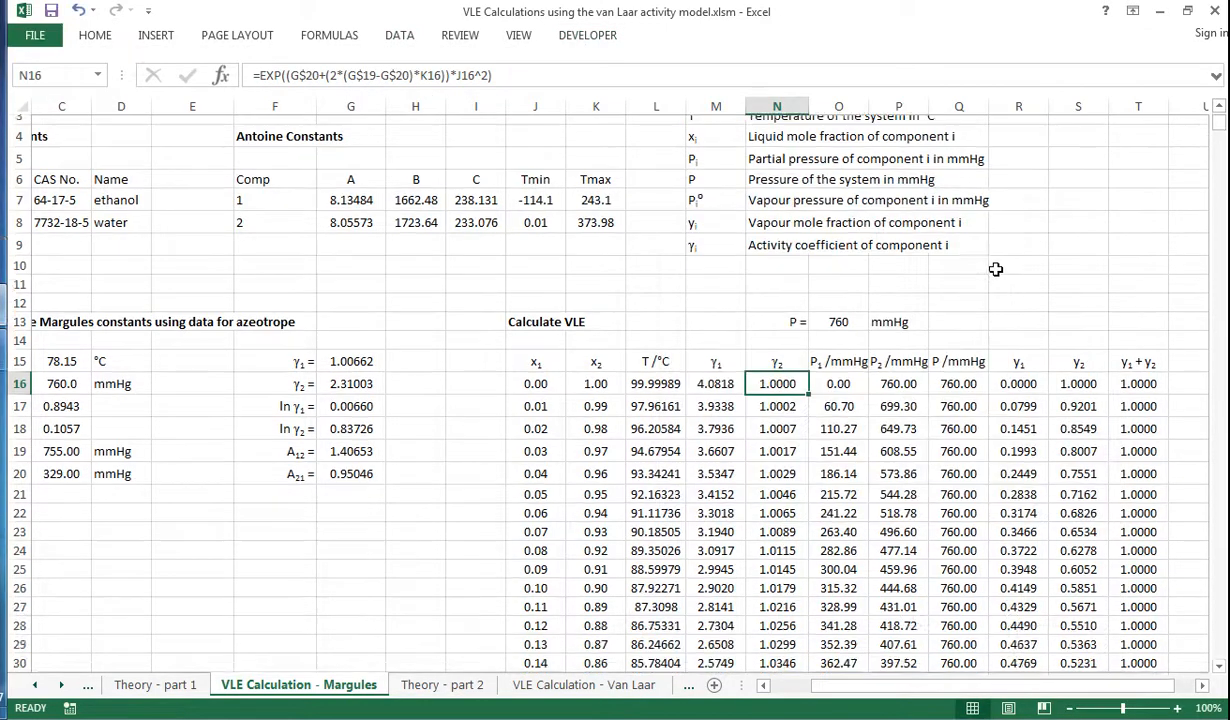
scroll("down", 3)
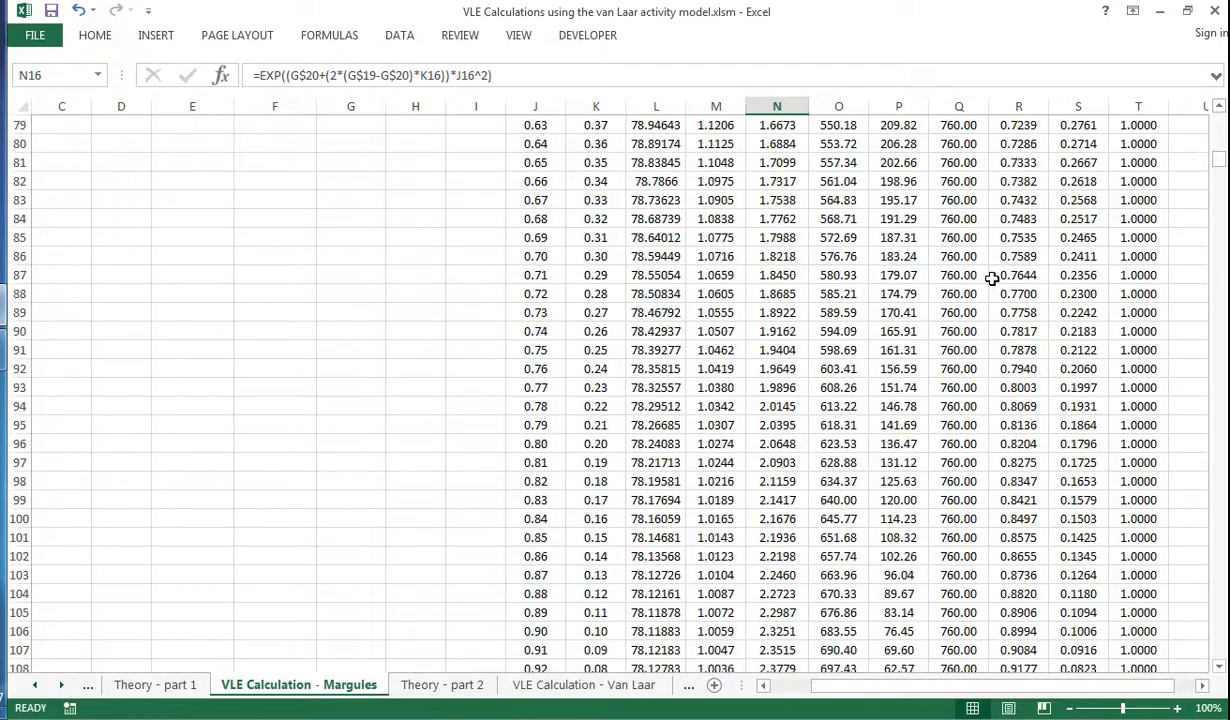
scroll("up", 3)
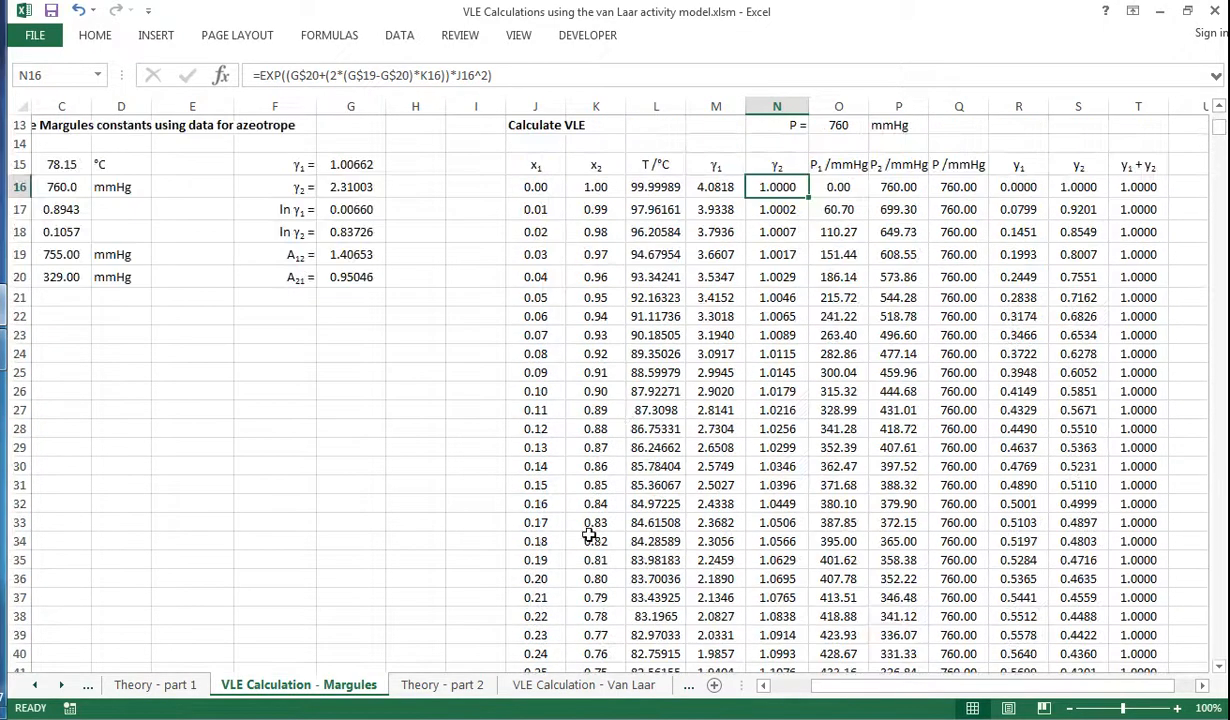
- View the x-y plot of Ideal, Margules, Van Laar and Literature ethanol–water curves
left_click(604, 684)
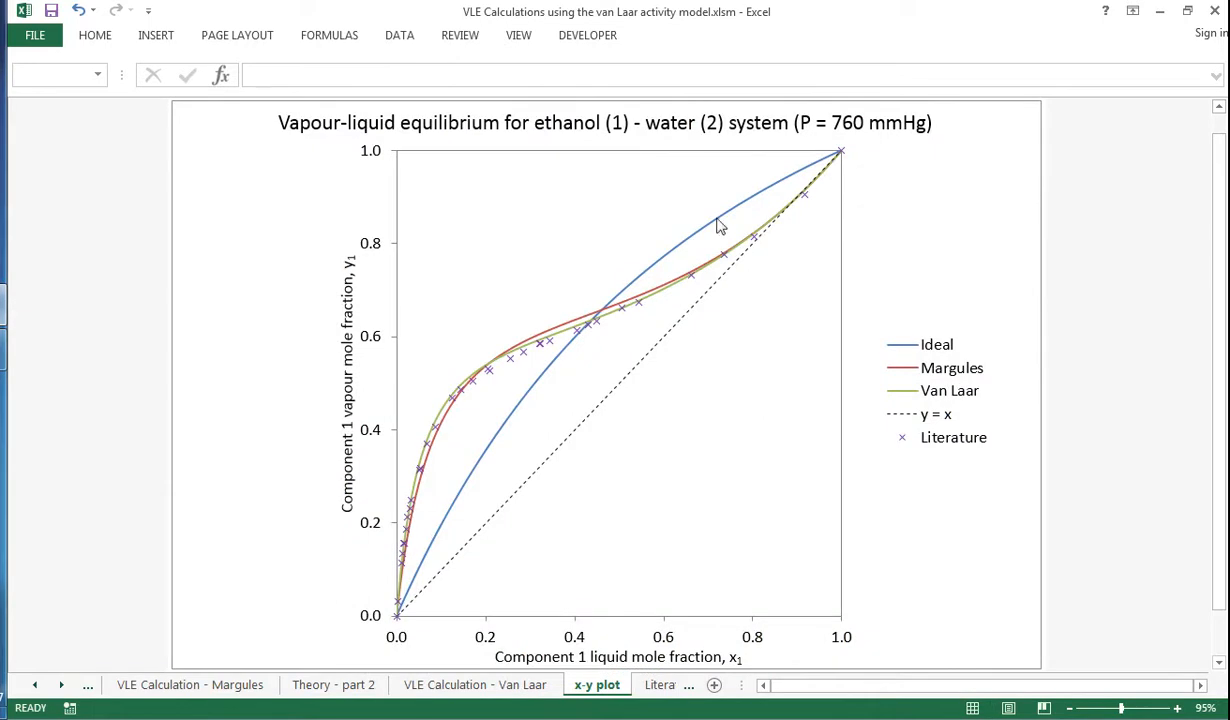
mouse_move(404, 528)
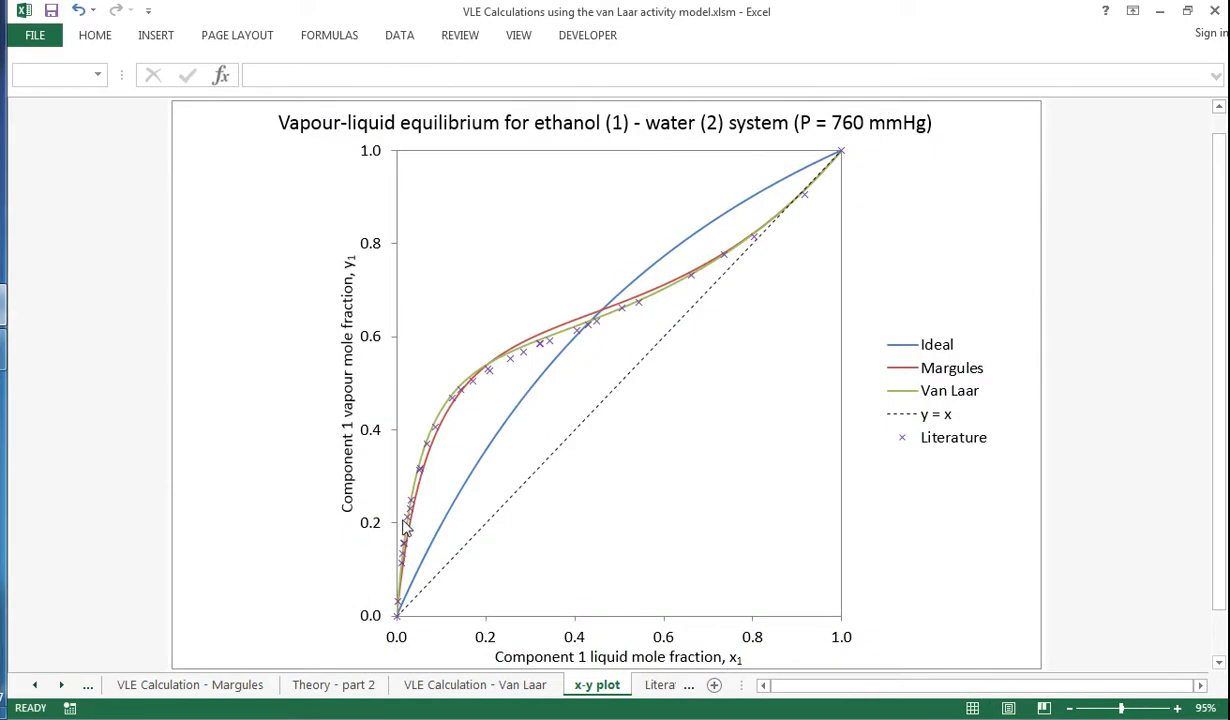
mouse_move(632, 282)
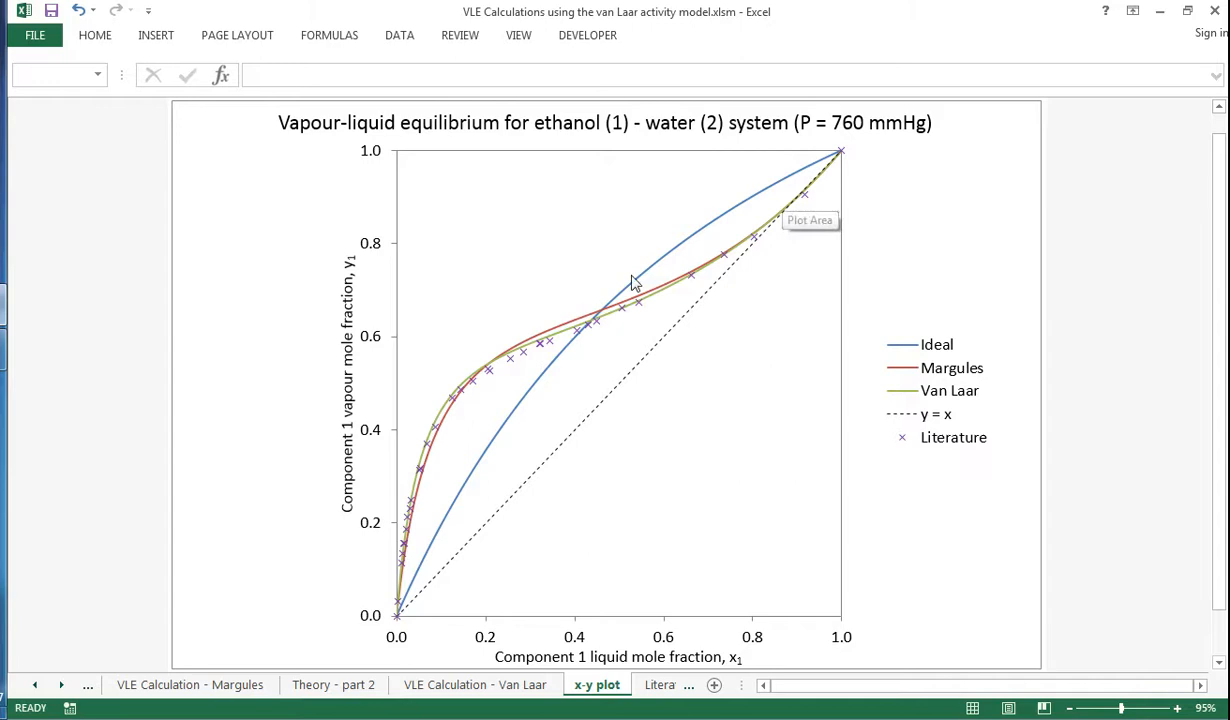
mouse_move(748, 268)
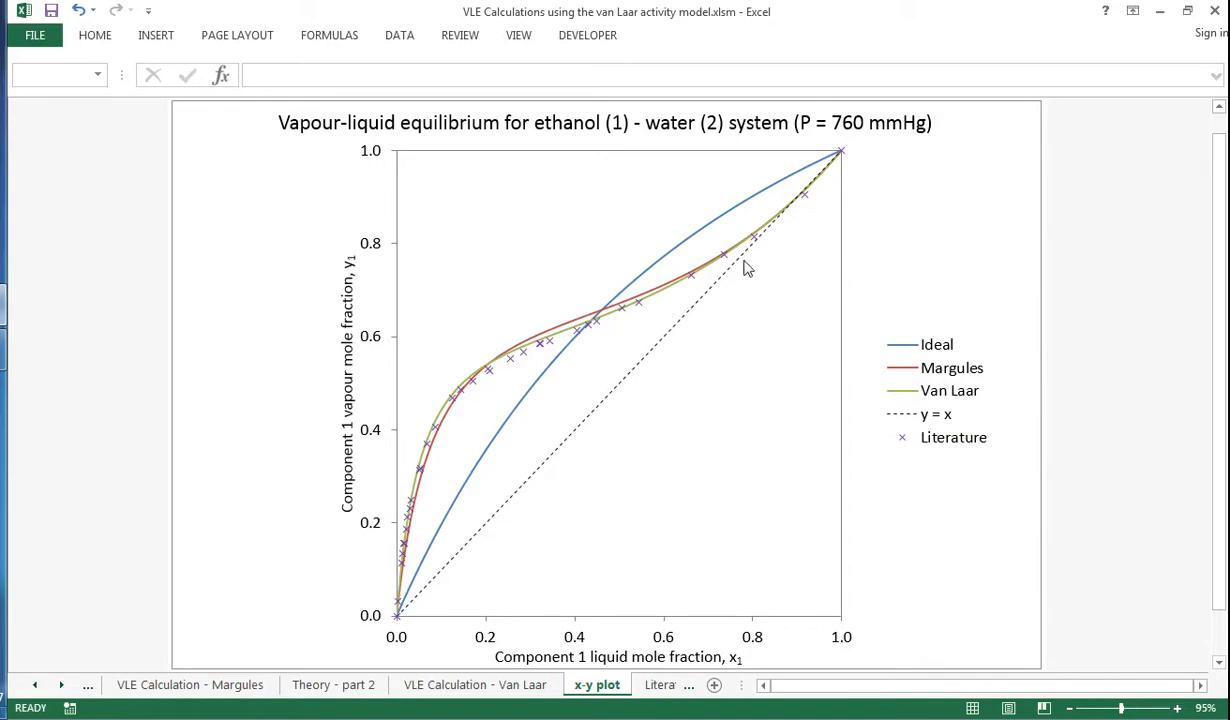
mouse_move(798, 200)
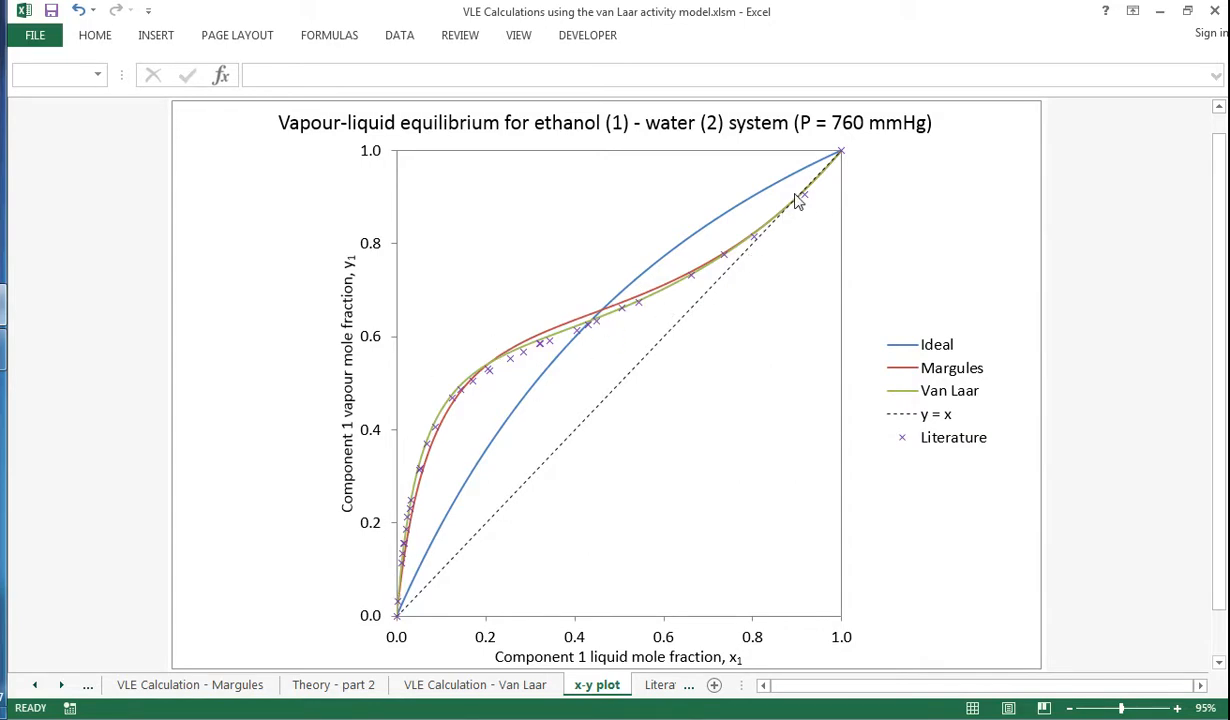
mouse_move(806, 200)
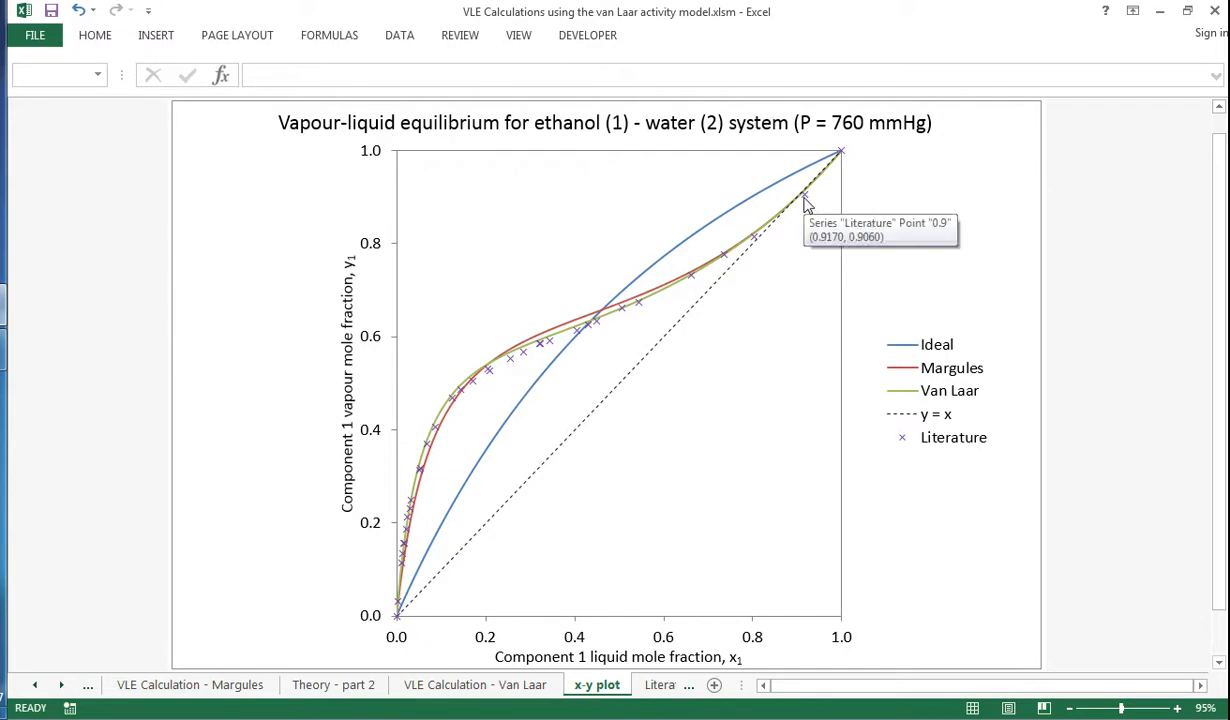
mouse_move(770, 360)
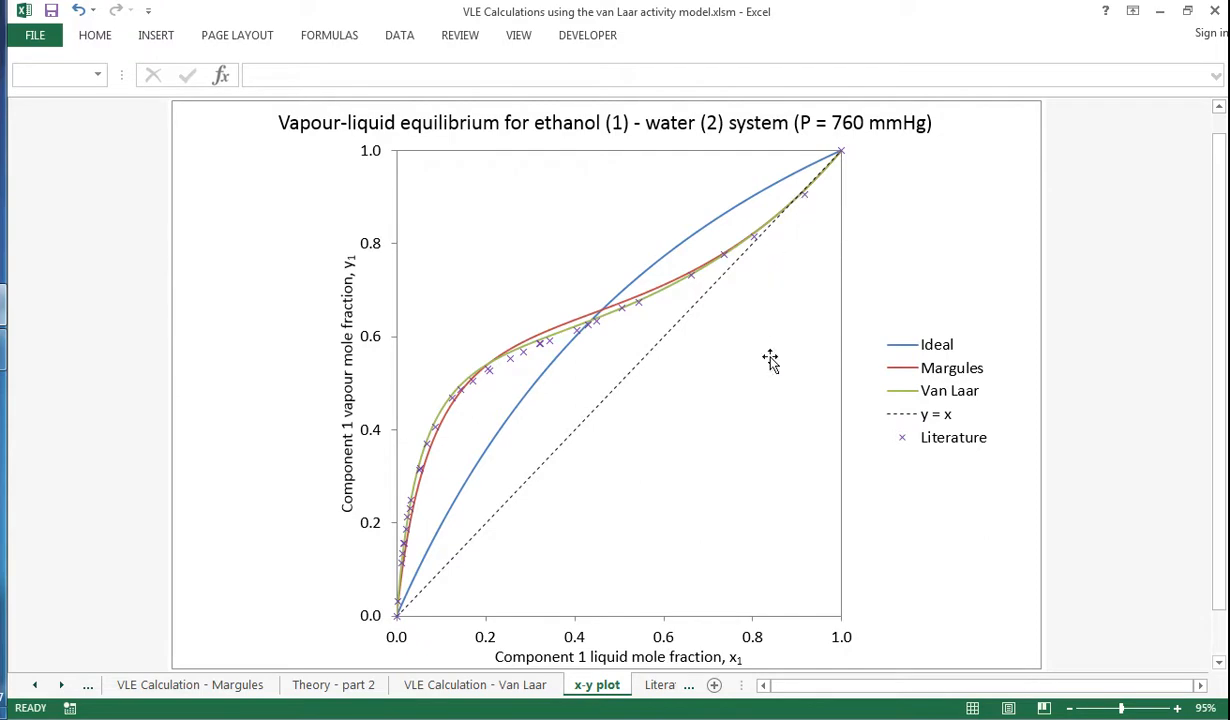
mouse_move(770, 388)
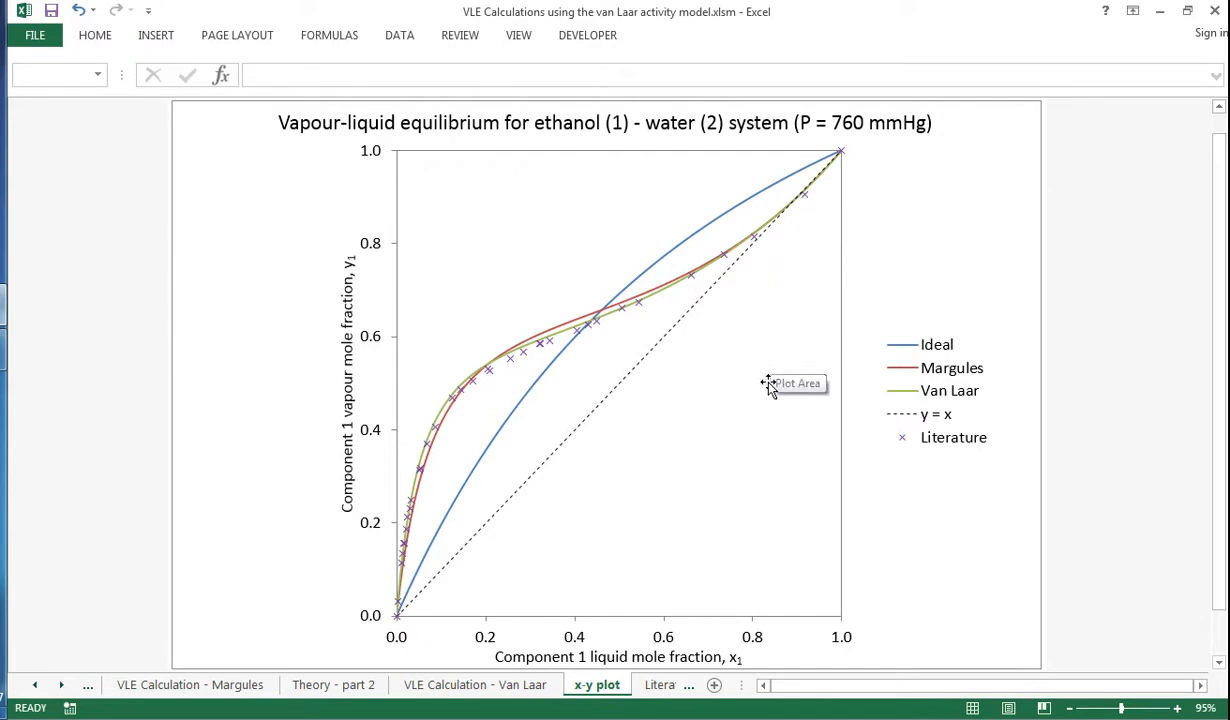
mouse_move(716, 580)
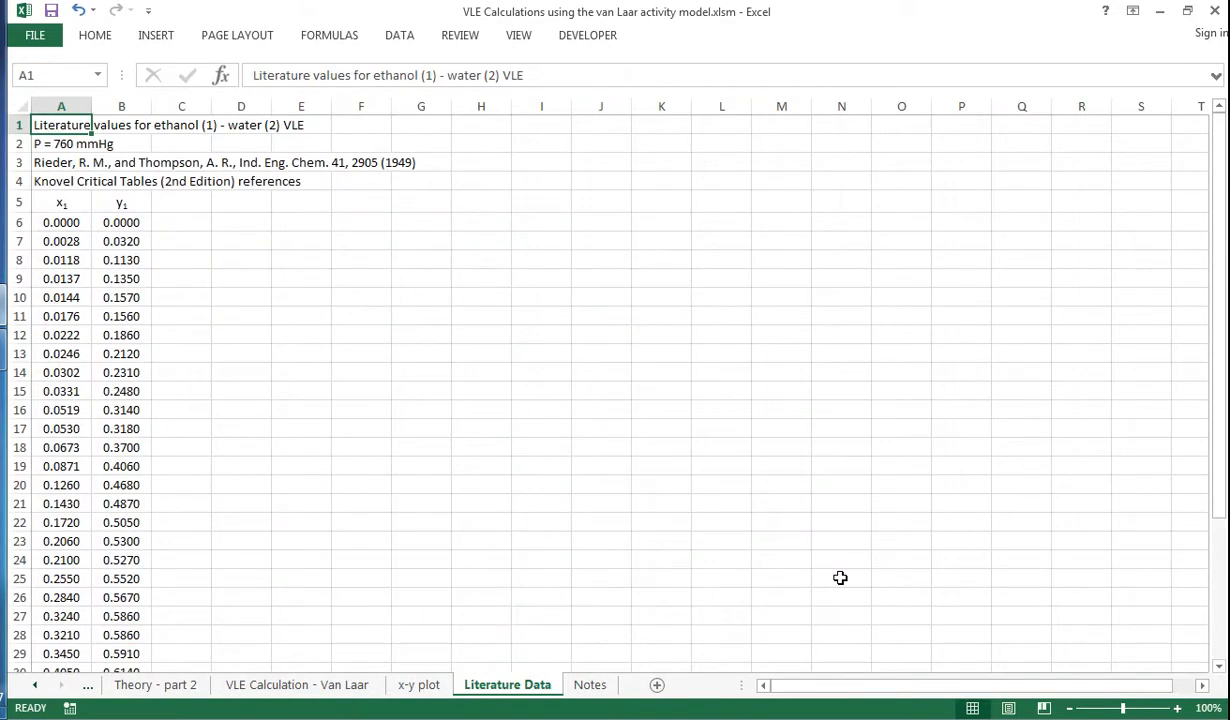
mouse_move(842, 572)
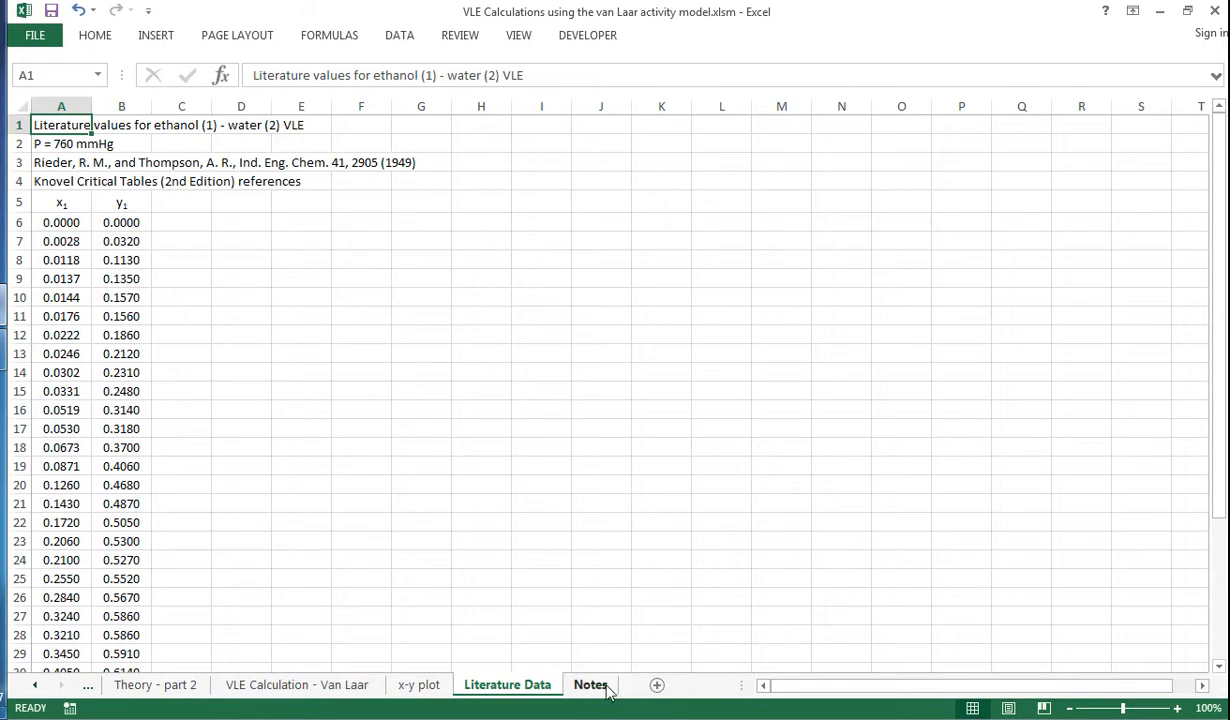
- View the Notes sheet on strengths and limitations of the Margules and van Laar models
left_click(590, 684)
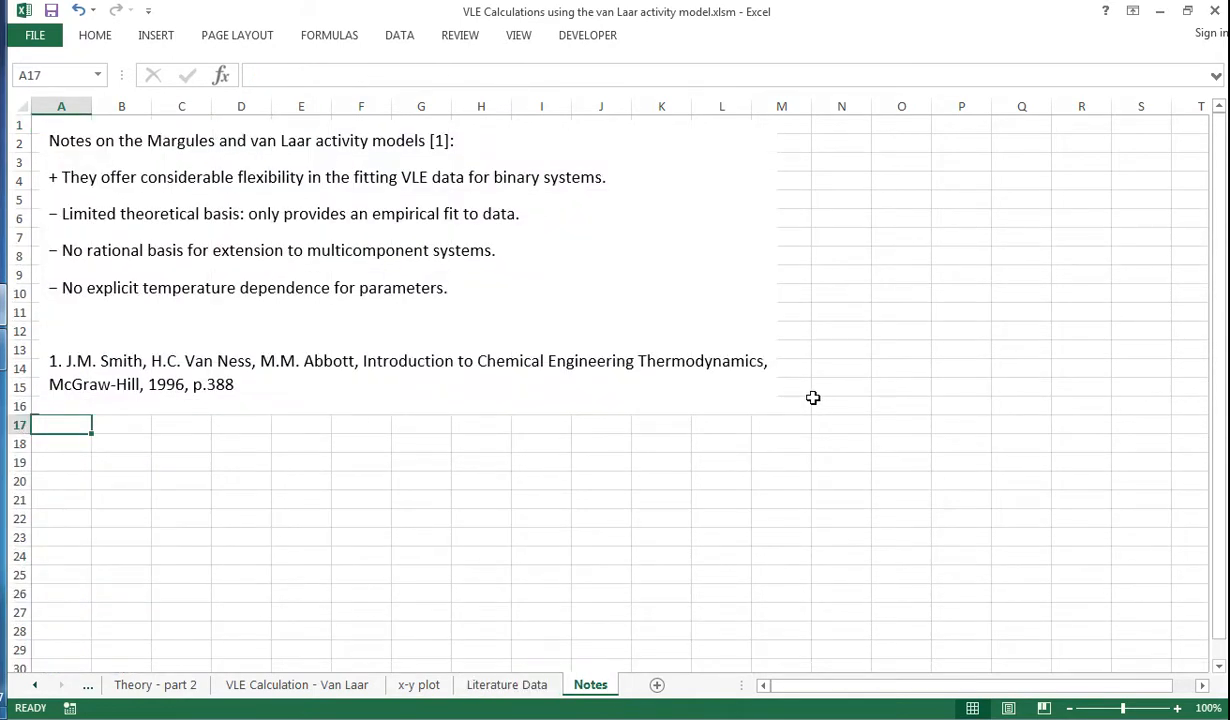